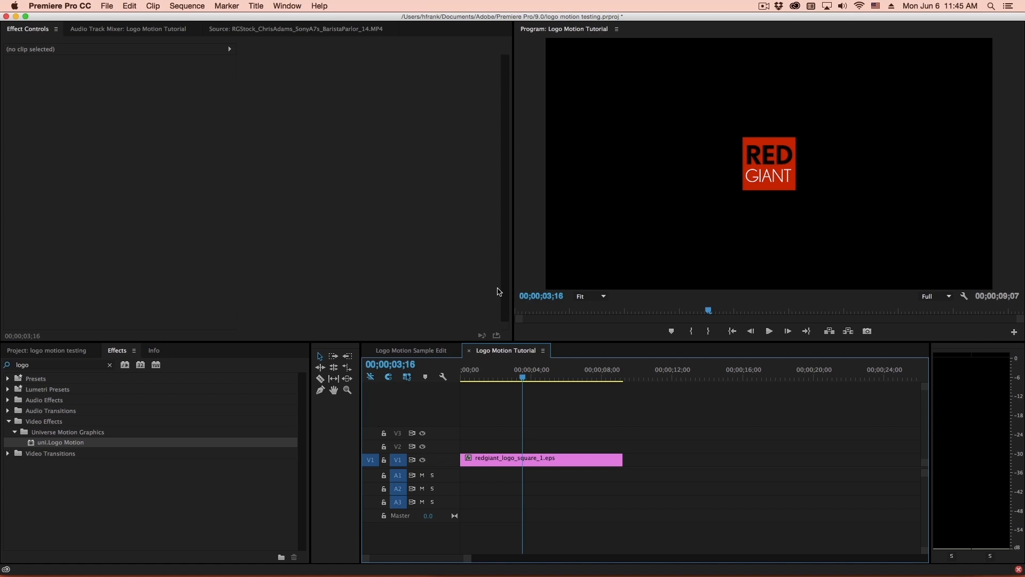
pyautogui.moveTo(802, 160)
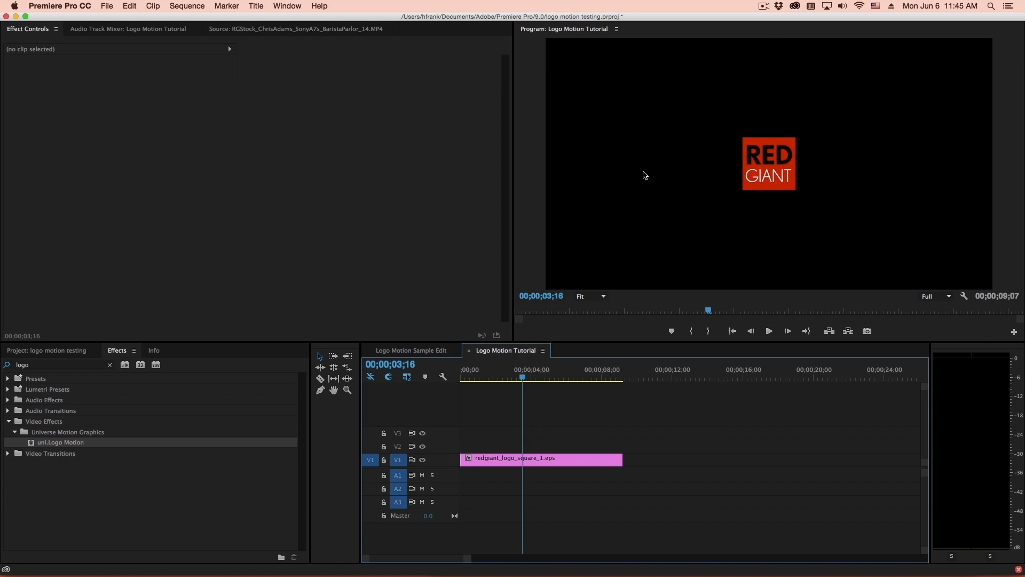
# - Select the redgiant_logo_square_1.eps clip to show its Motion, Opacity and Time Remapping properties
pyautogui.click(542, 458)
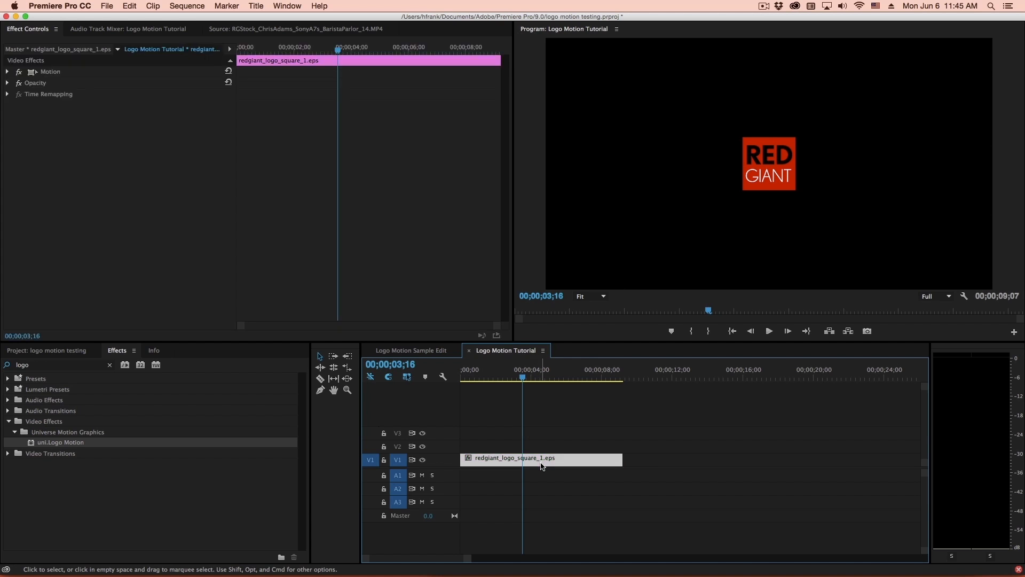
pyautogui.moveTo(563, 464)
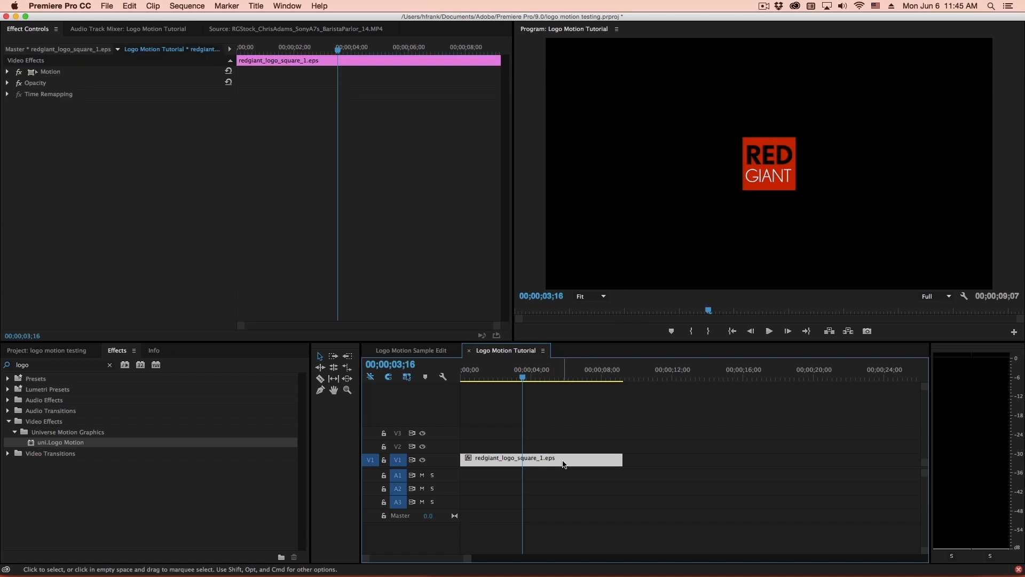
pyautogui.moveTo(729, 178)
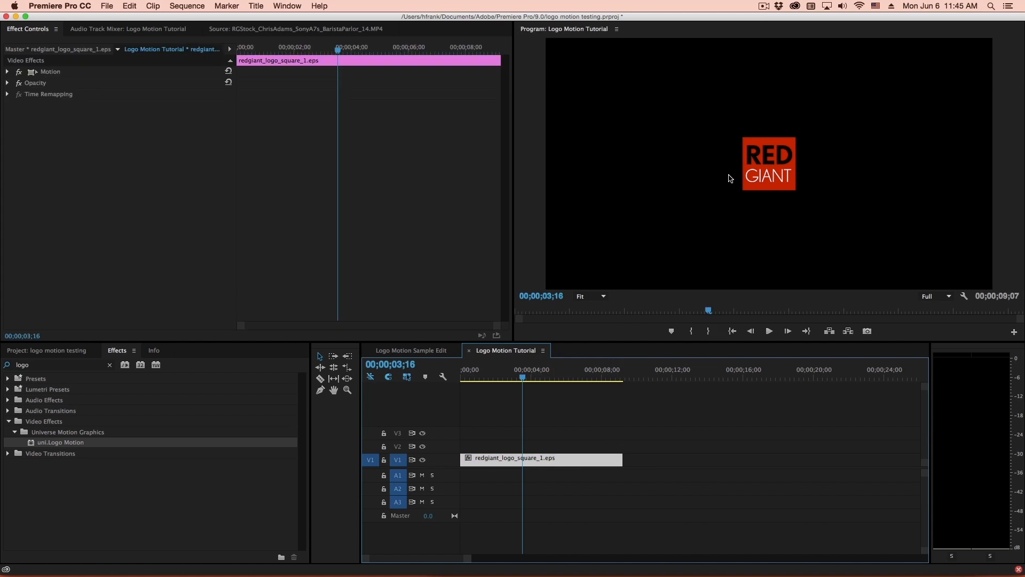
pyautogui.moveTo(779, 160)
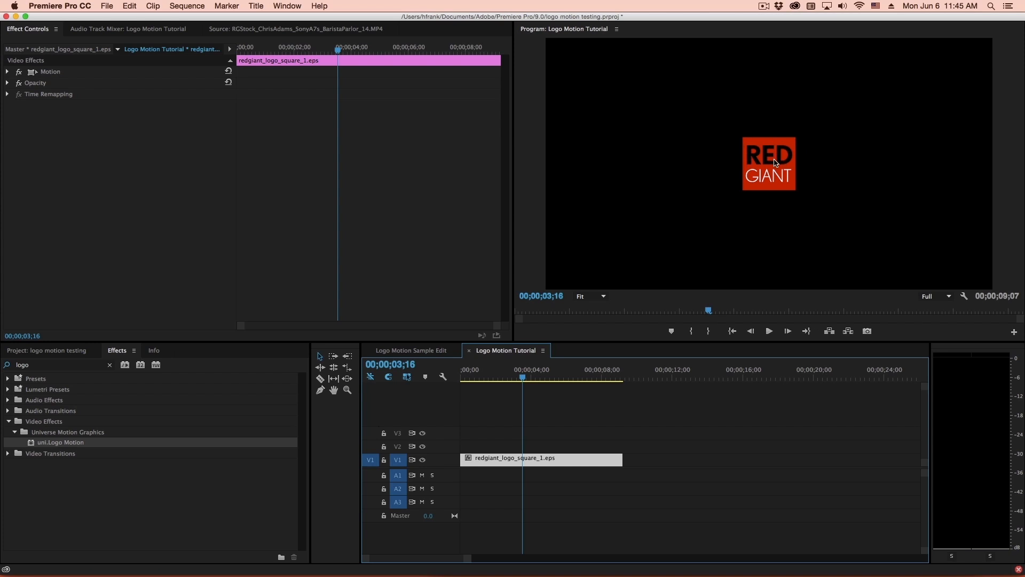
pyautogui.moveTo(789, 181)
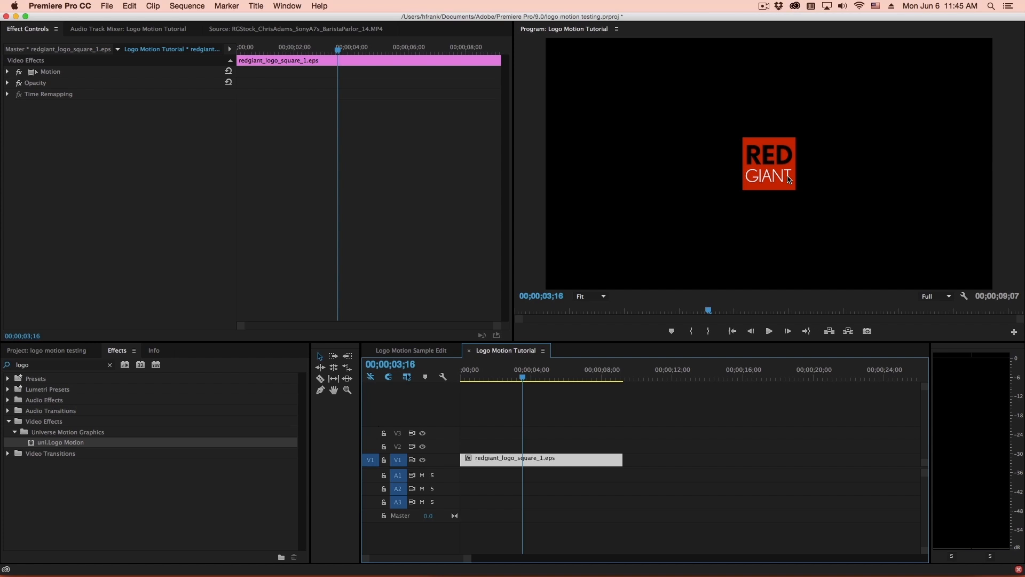
pyautogui.moveTo(745, 176)
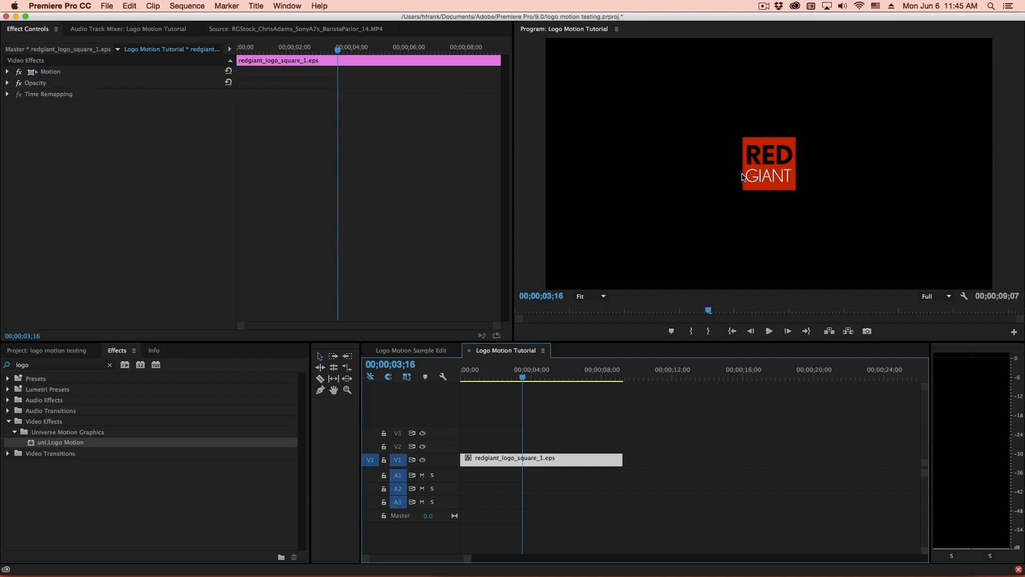
pyautogui.moveTo(762, 141)
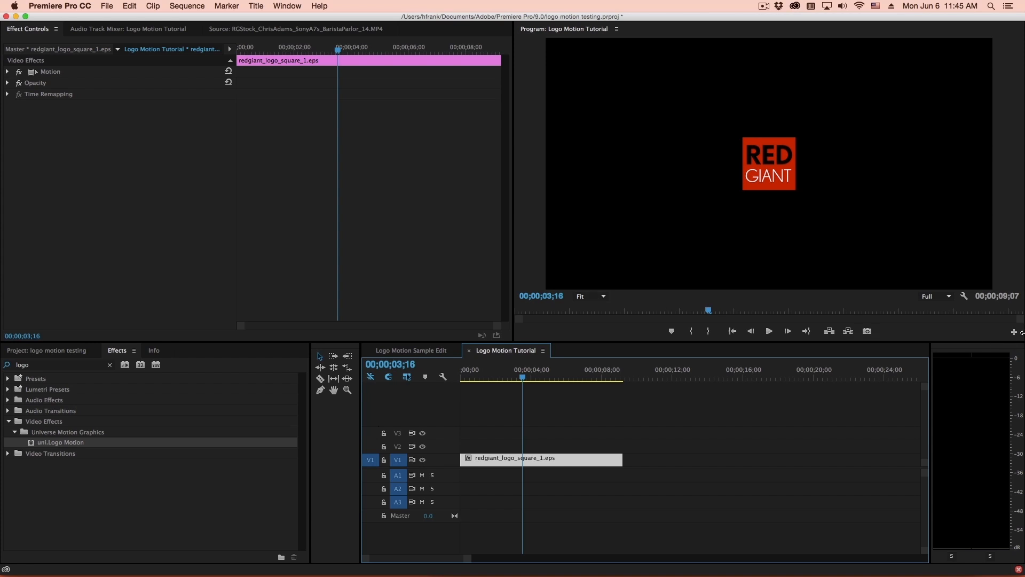
pyautogui.moveTo(743, 213)
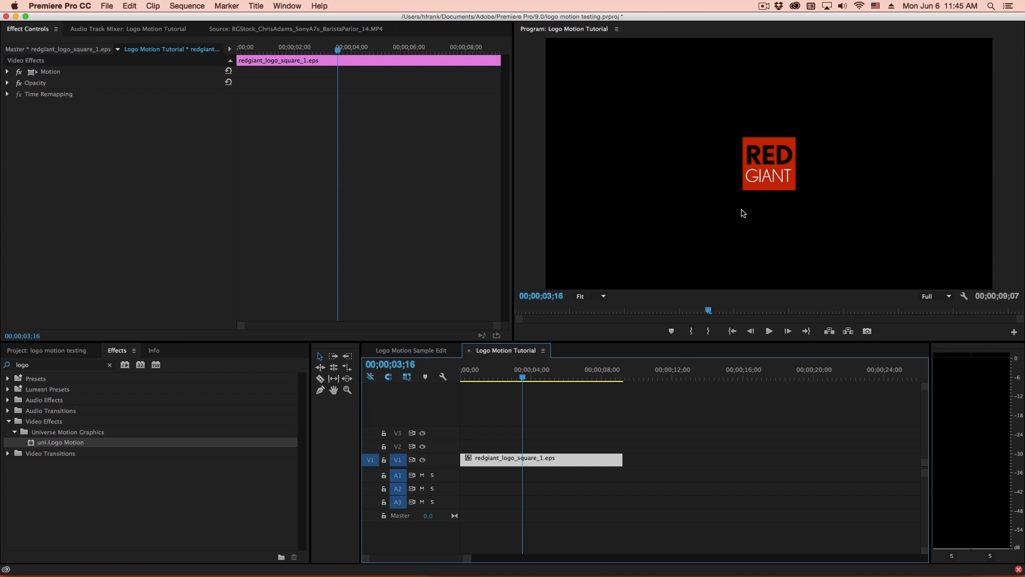
pyautogui.moveTo(751, 135)
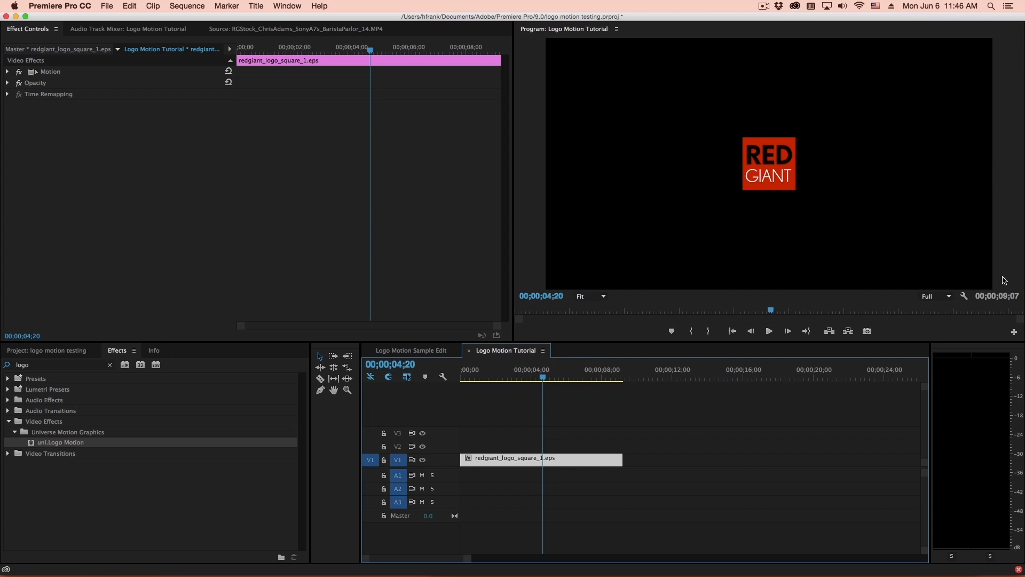
pyautogui.moveTo(556, 346)
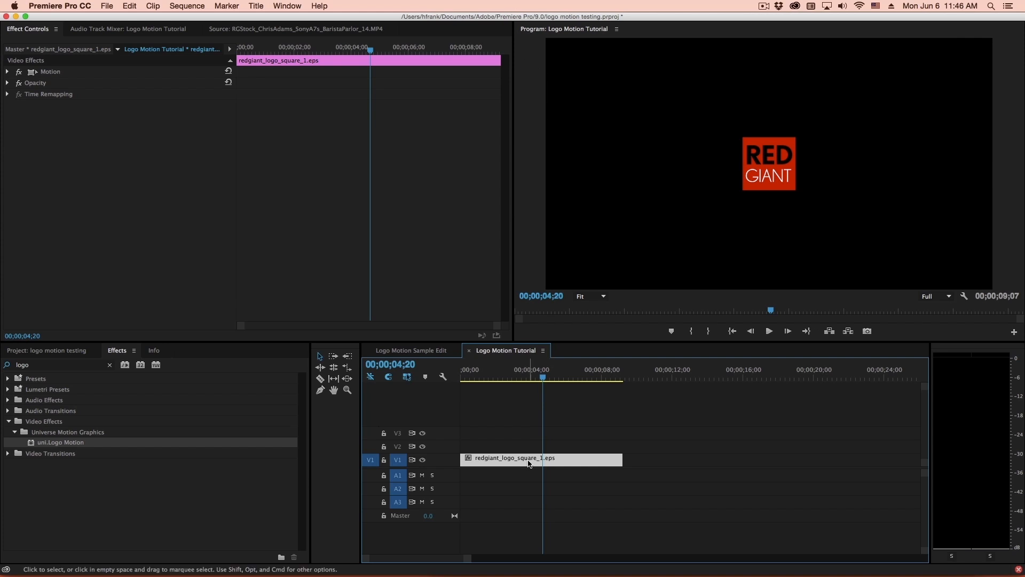
# - Nest the logo clip into a new sequence named Logo Animation
pyautogui.rightClick(529, 459)
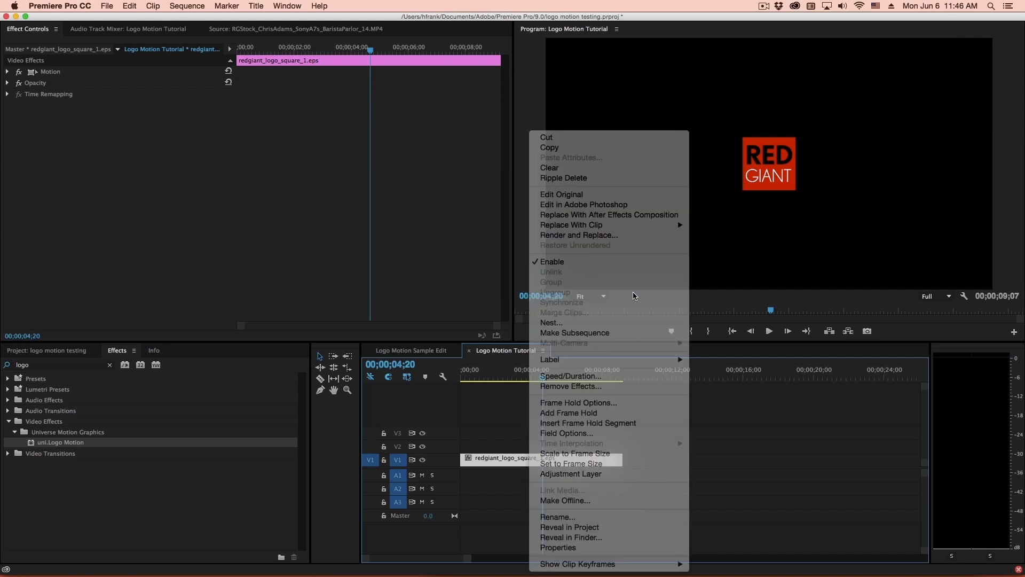
pyautogui.click(552, 323)
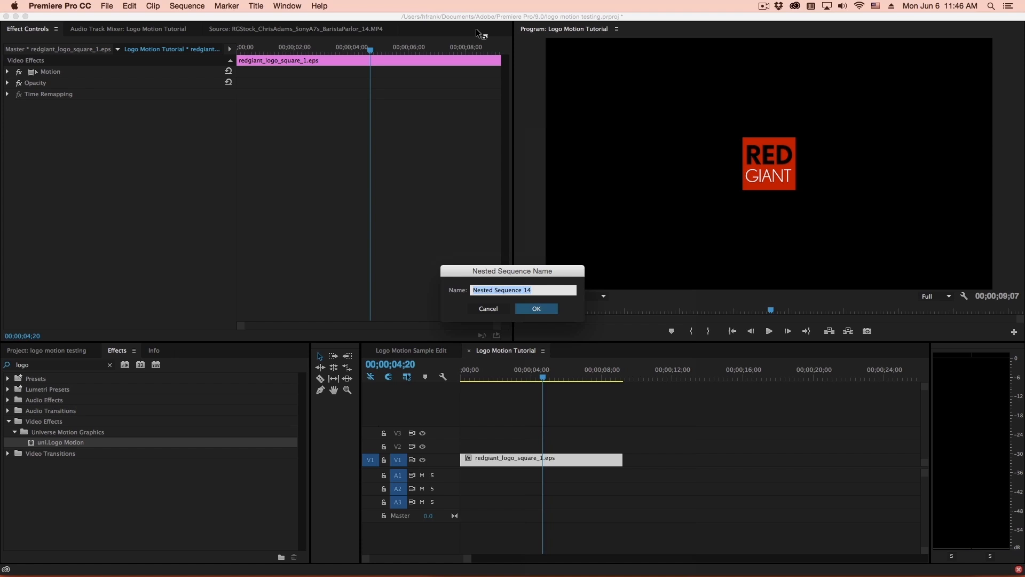
pyautogui.write('Logo Ani')
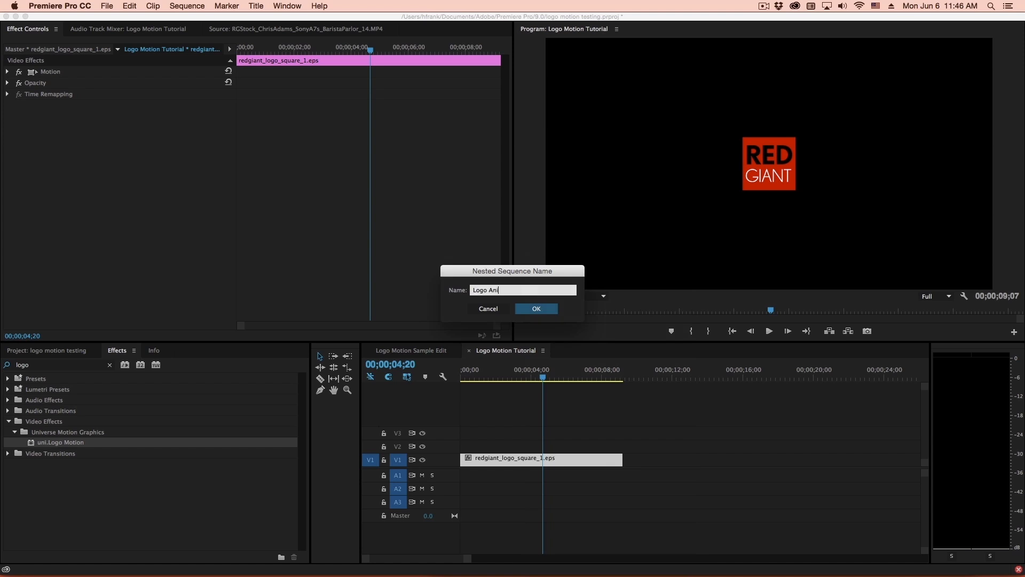
pyautogui.click(536, 308)
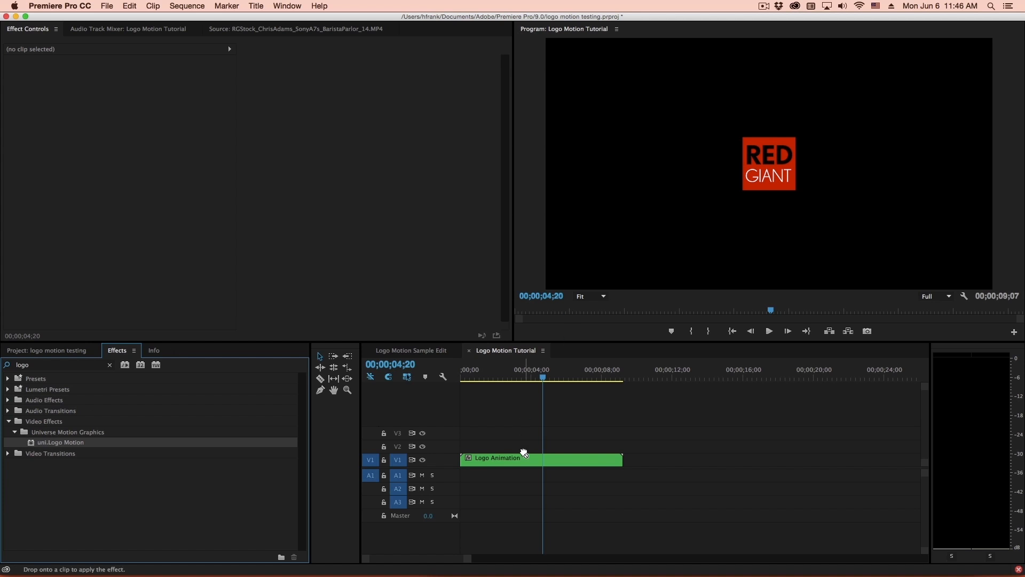
# - Add uni.Logo Motion to the nested clip, trim it shorter and turn off Use Clip Length
pyautogui.click(523, 457)
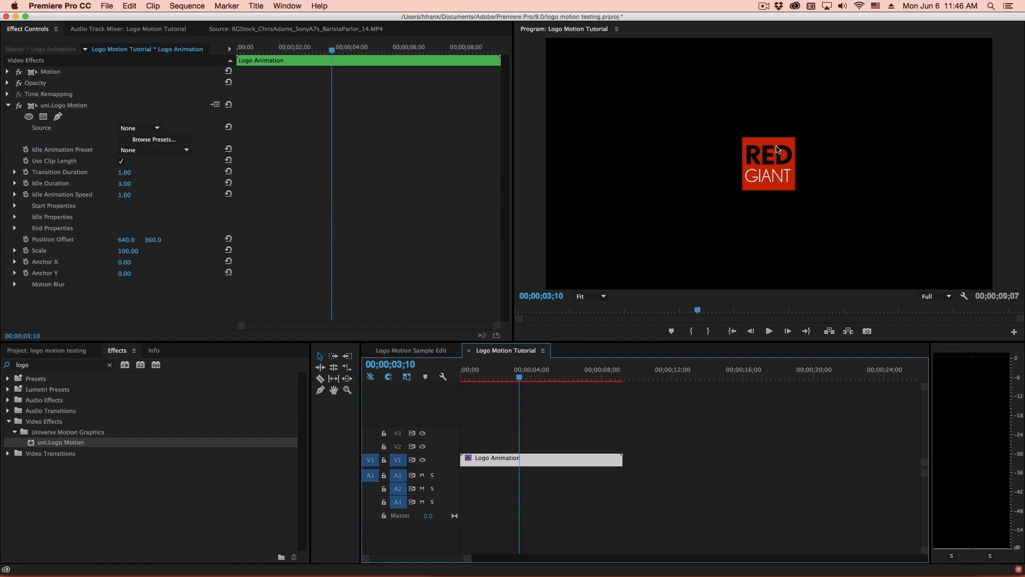
pyautogui.moveTo(624, 460)
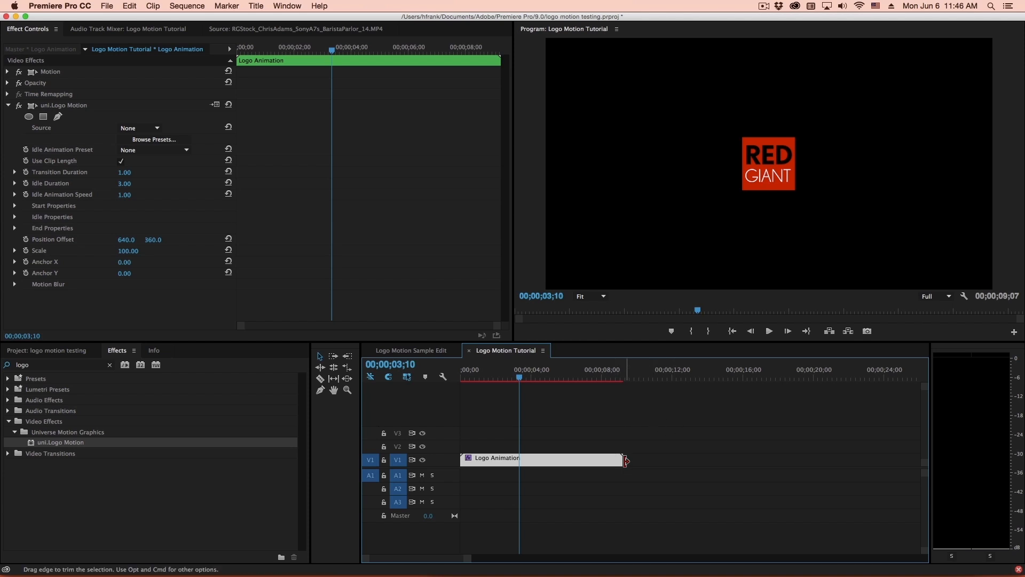
pyautogui.moveTo(624, 458); pyautogui.dragTo(533, 457)
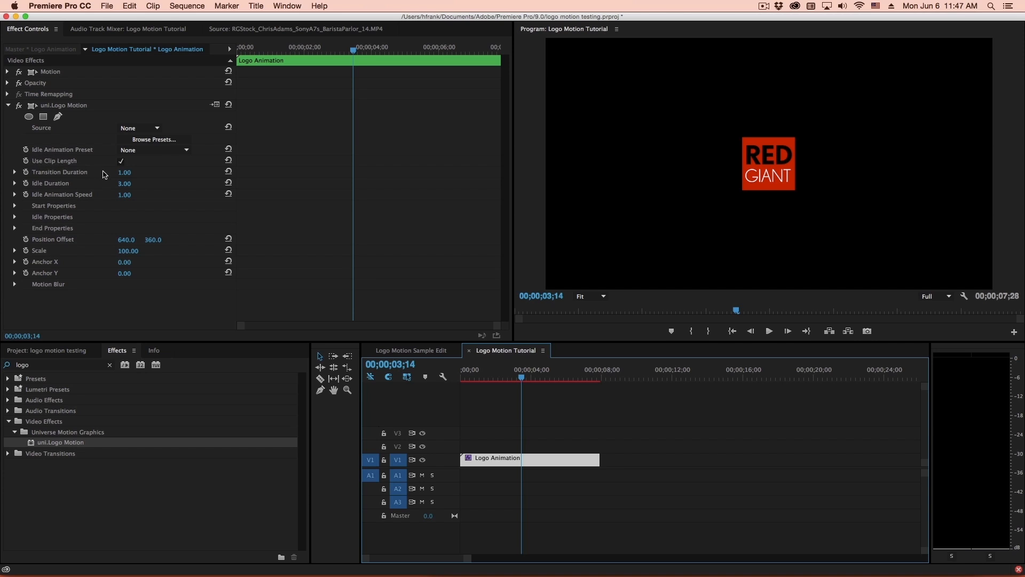
pyautogui.click(590, 378)
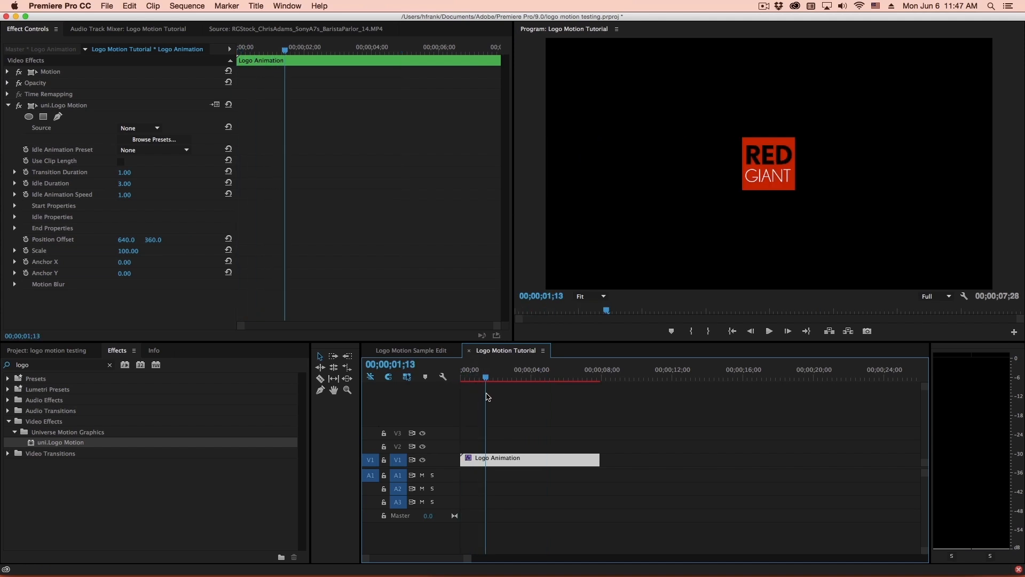
# - Re-enable Use Clip Length on Logo Motion and bring up the Choose a Preset gallery
pyautogui.click(542, 377)
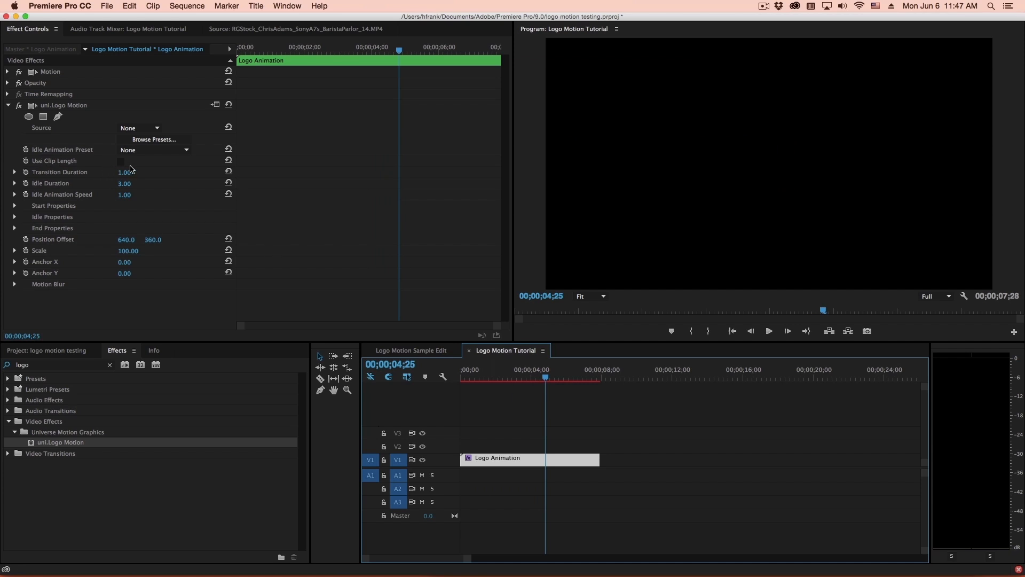
pyautogui.click(120, 161)
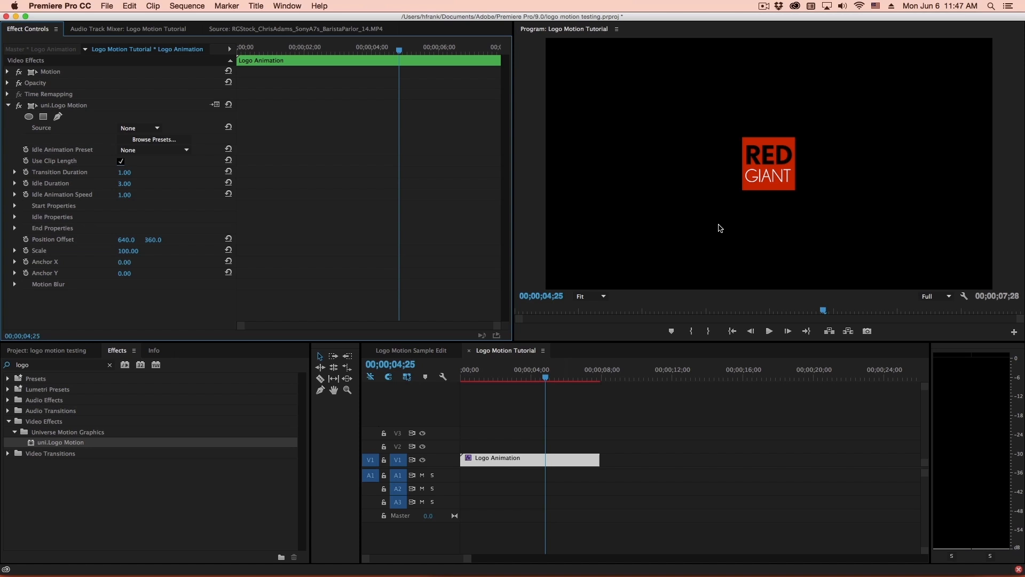
pyautogui.click(153, 139)
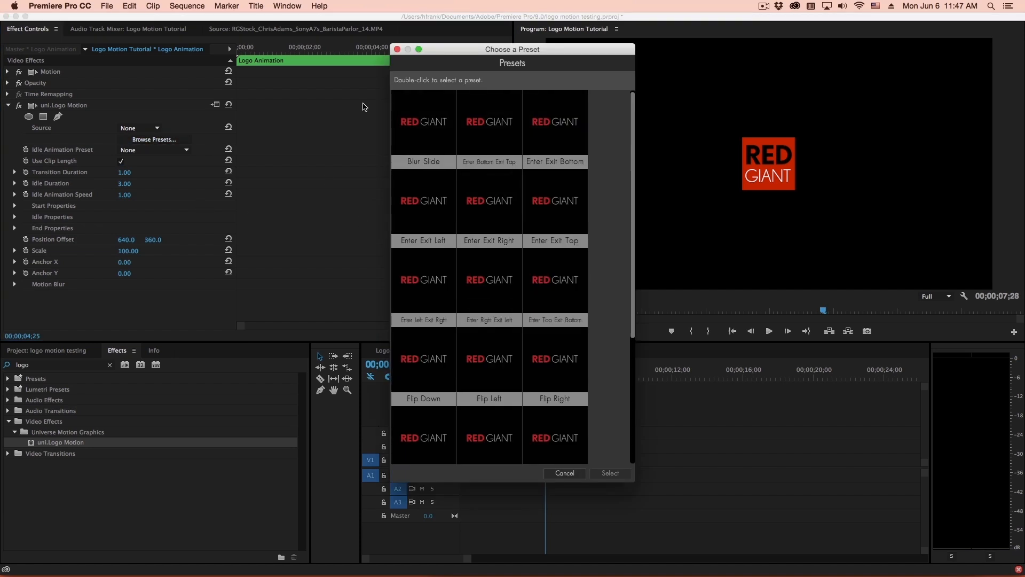
# - Pick an animation preset, trim the clip shorter, then choose a different preset
pyautogui.click(565, 473)
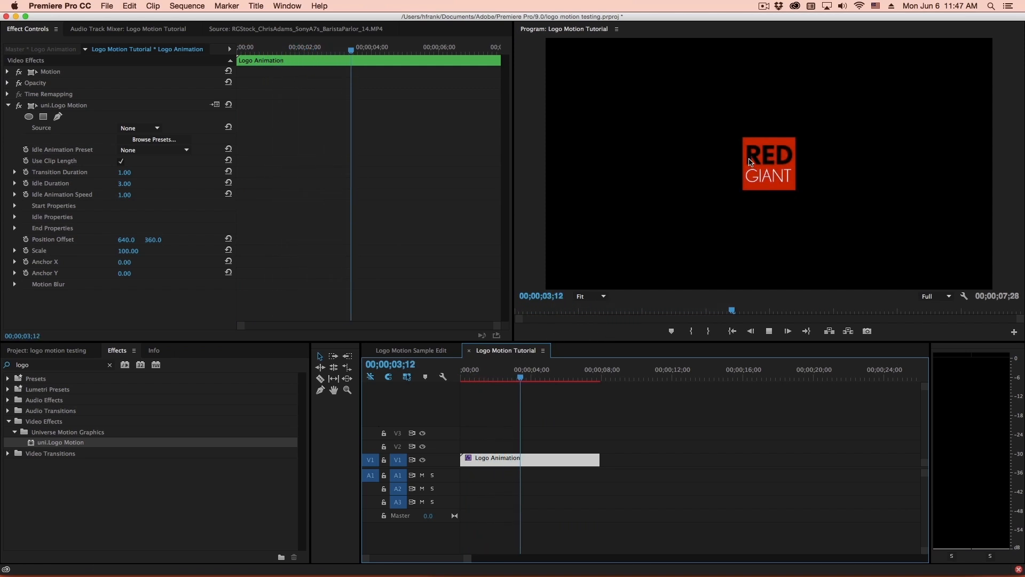
pyautogui.moveTo(597, 459); pyautogui.dragTo(584, 458)
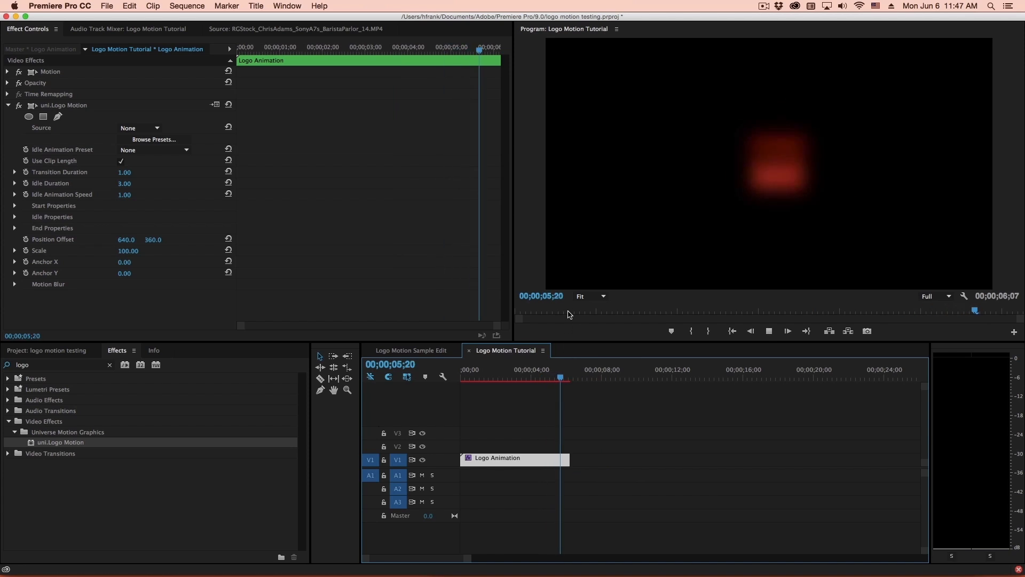
pyautogui.click(153, 140)
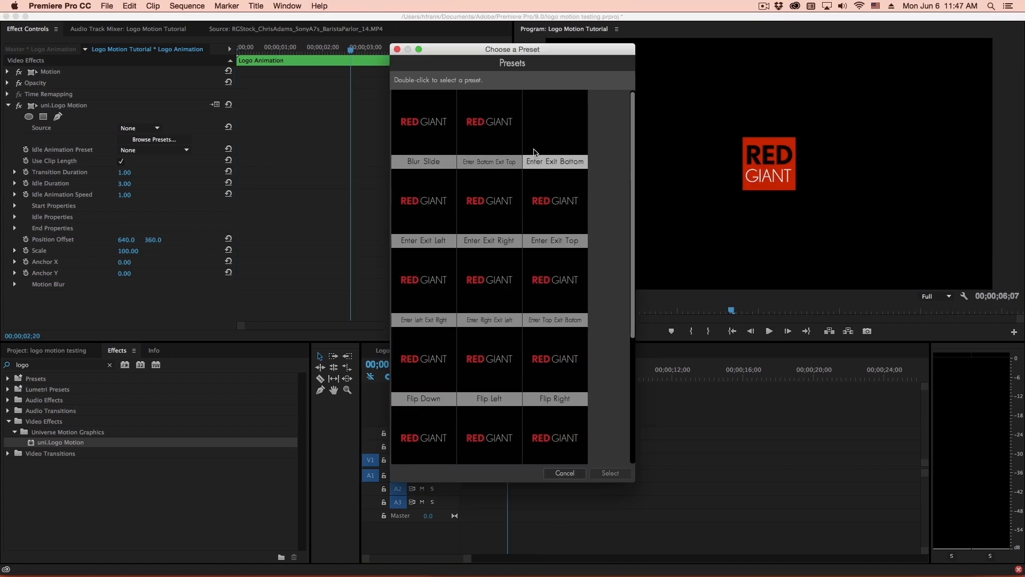
pyautogui.click(565, 474)
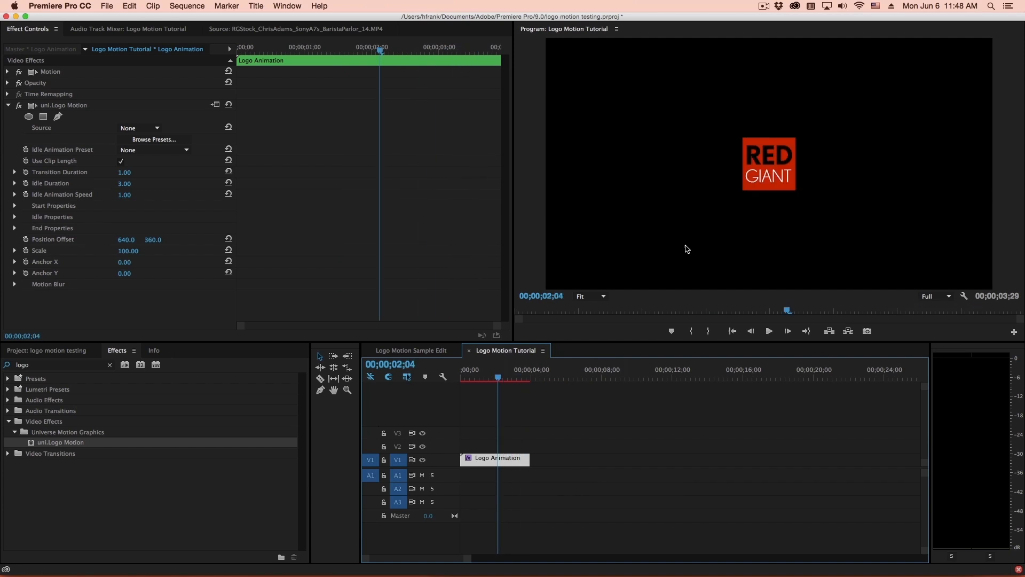
# - Switch to the Logo Motion Sample Edit sequence and preview the Coffee Logo over the café footage
pyautogui.click(411, 350)
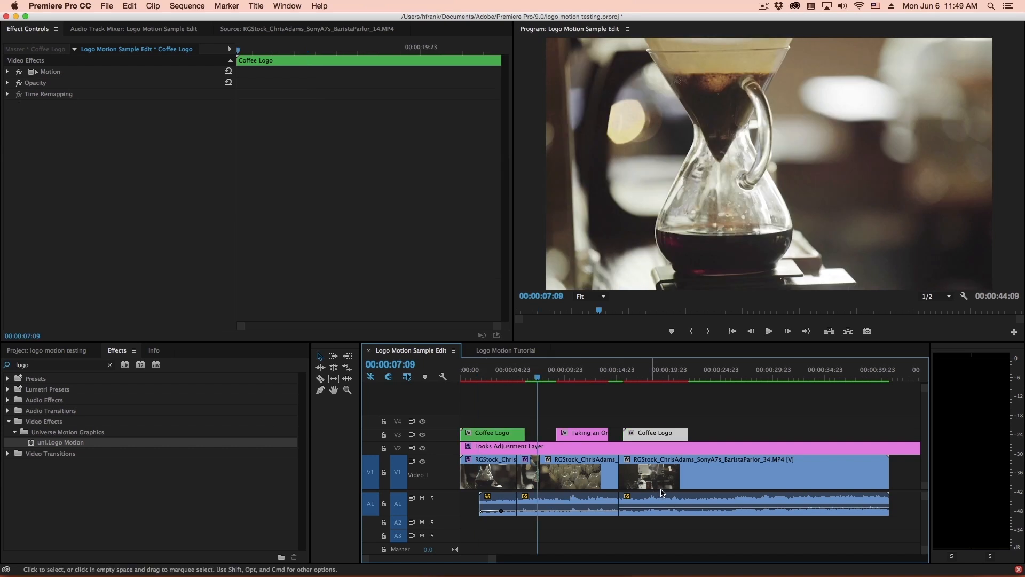
pyautogui.click(511, 378)
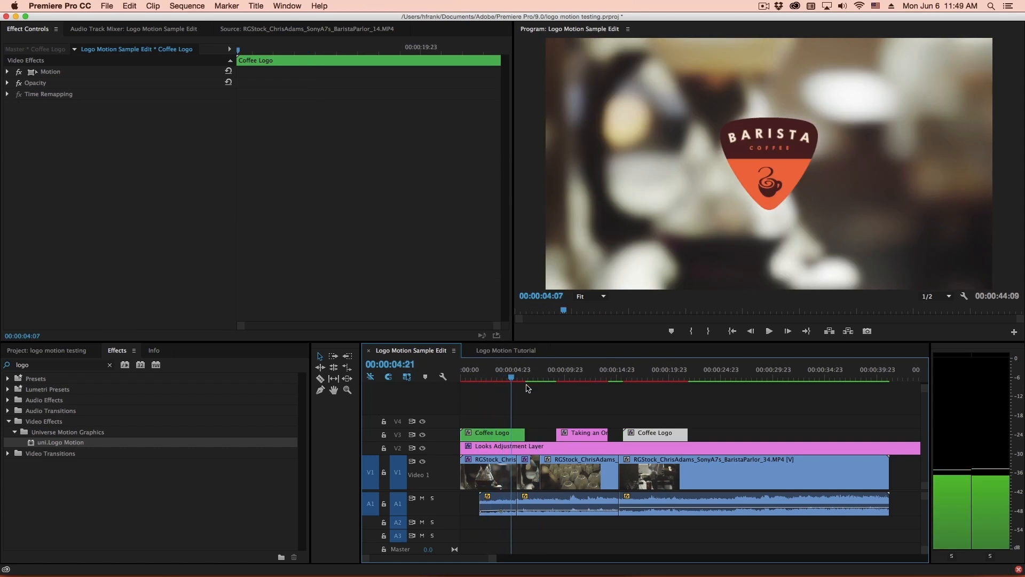
pyautogui.click(492, 377)
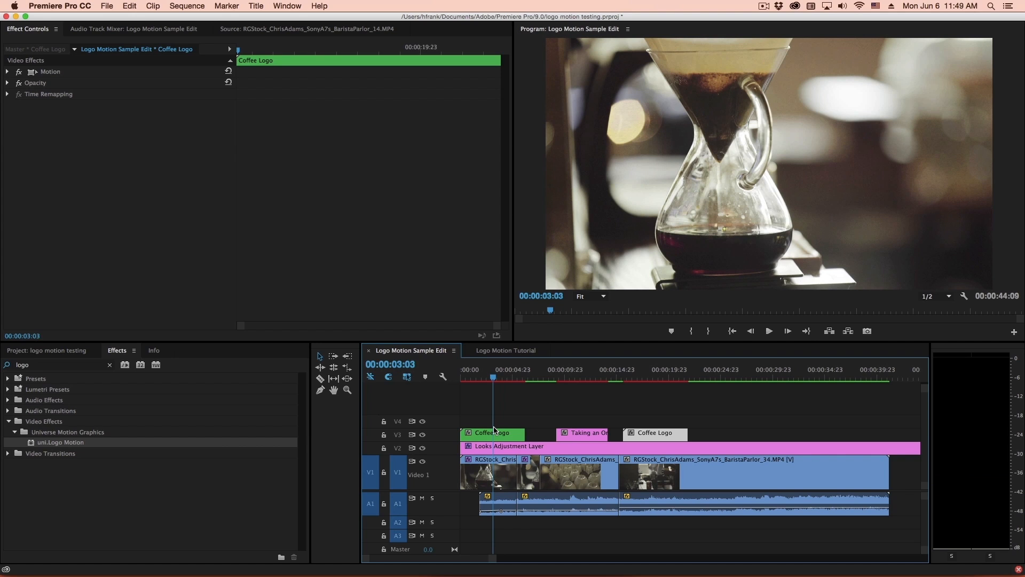
pyautogui.click(584, 378)
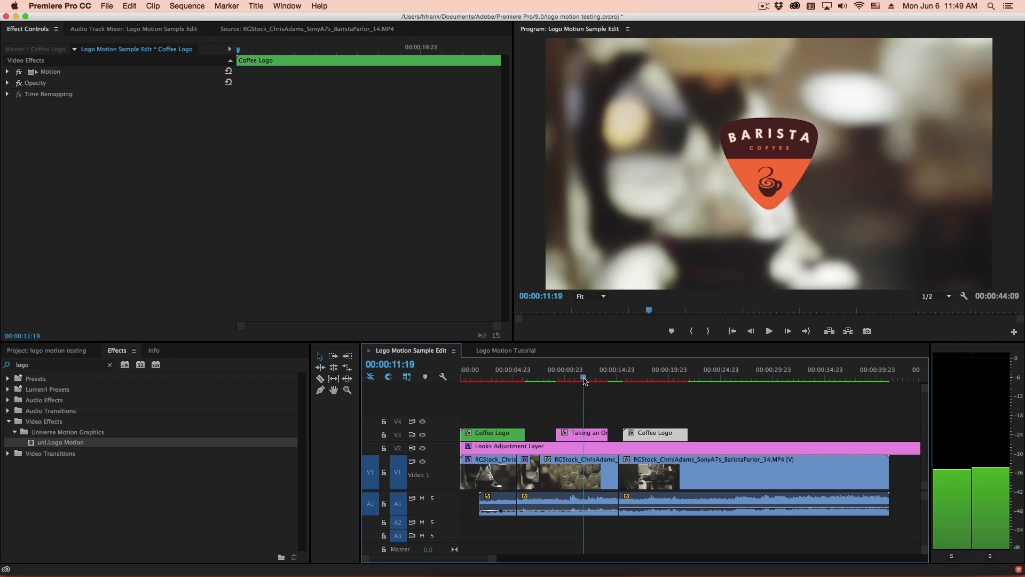
pyautogui.click(652, 377)
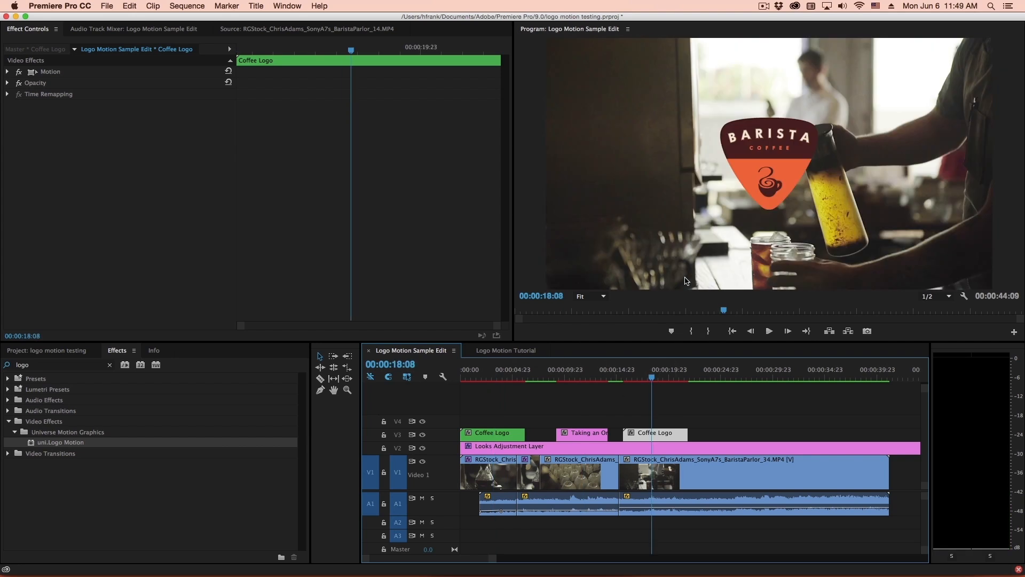
pyautogui.click(490, 378)
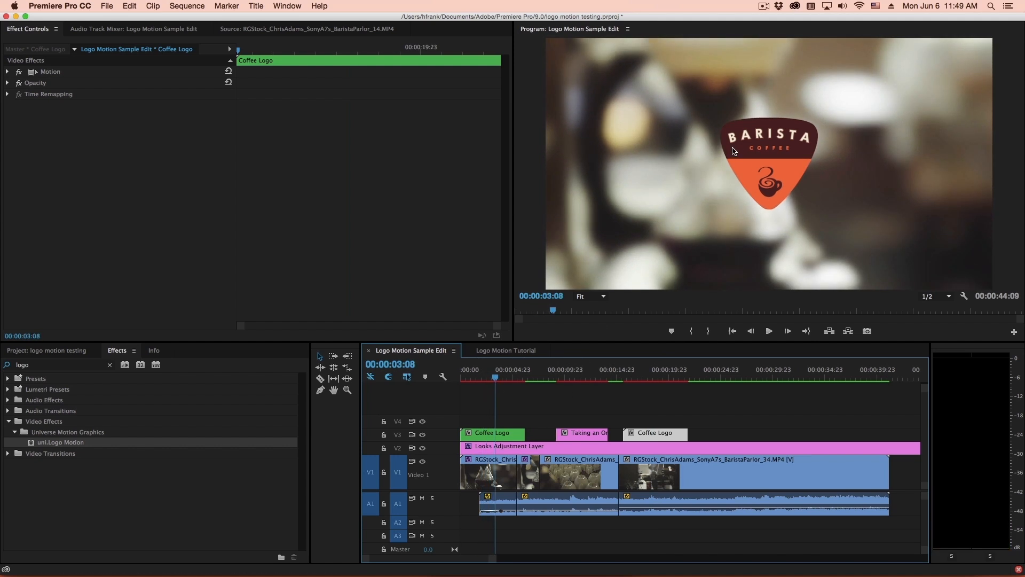
pyautogui.click(485, 376)
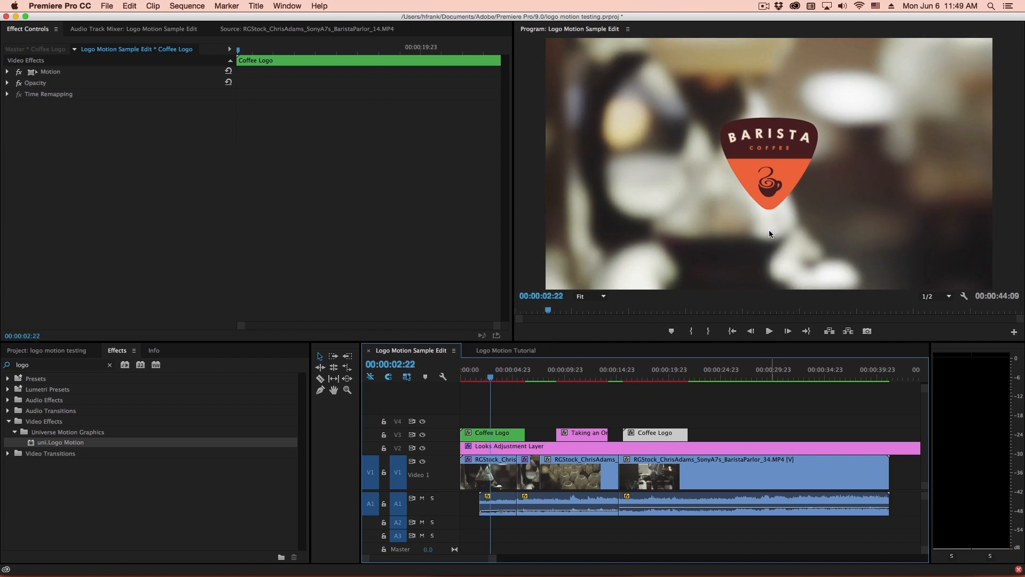
pyautogui.moveTo(760, 159)
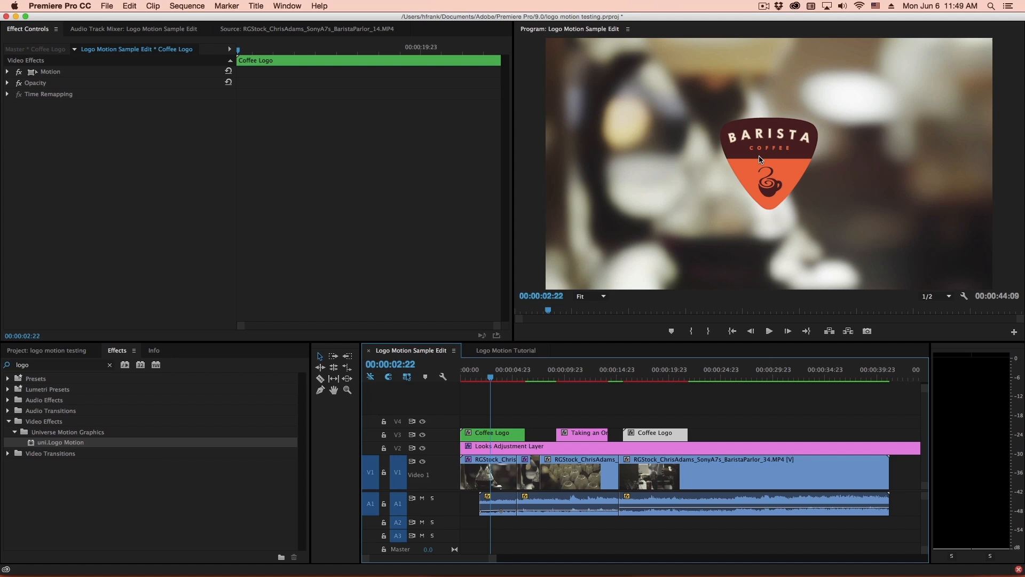
pyautogui.moveTo(491, 414)
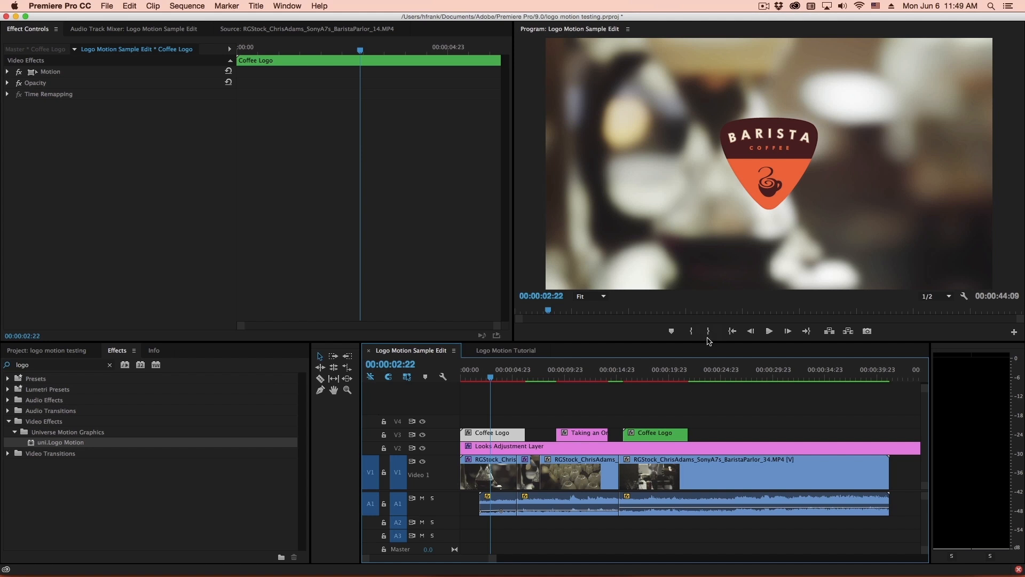
pyautogui.moveTo(28, 444)
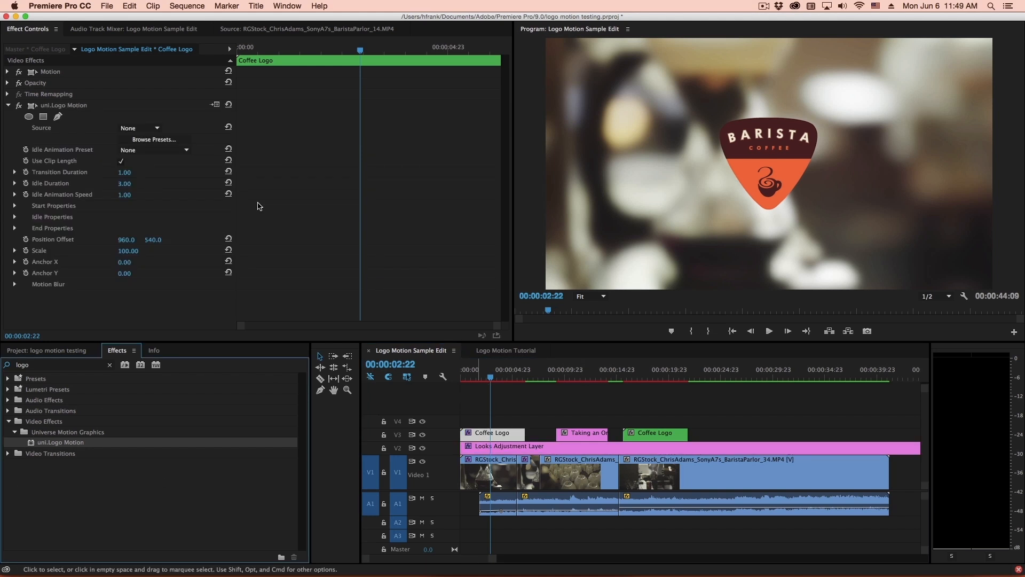
# - Browse the preset gallery without choosing one, then expand the logo's Start Properties
pyautogui.click(154, 139)
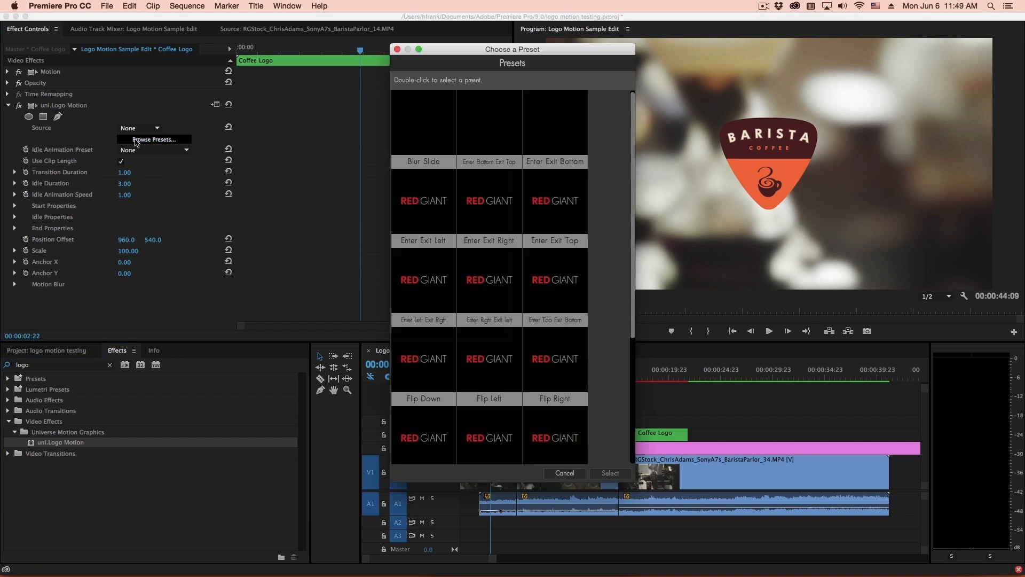
pyautogui.click(565, 473)
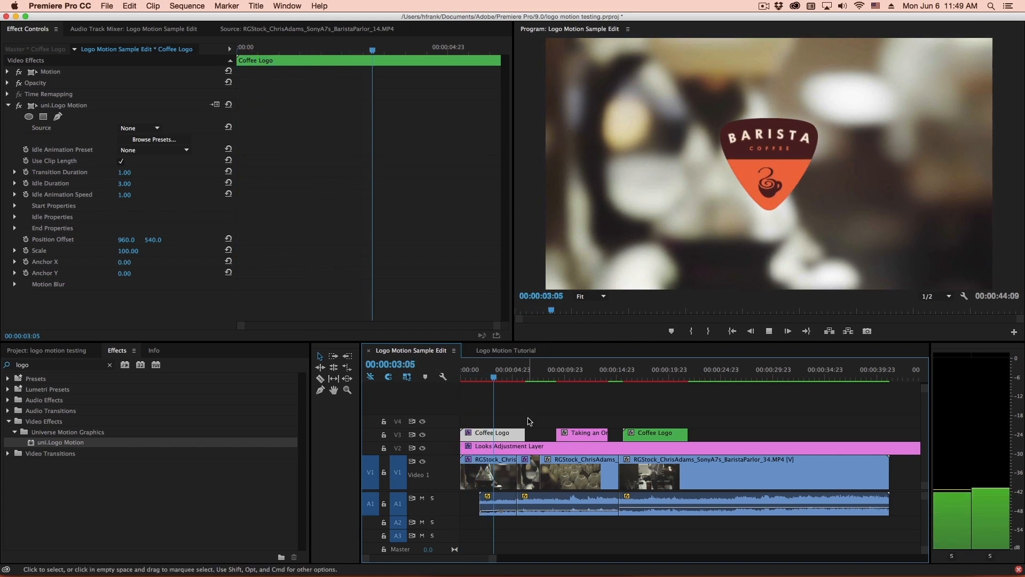
pyautogui.click(514, 376)
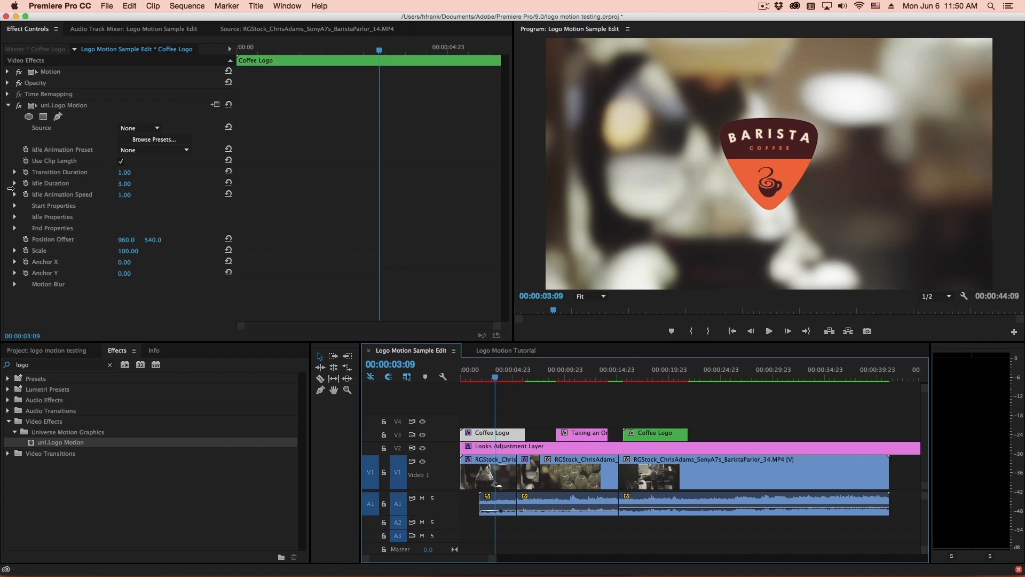
pyautogui.click(15, 206)
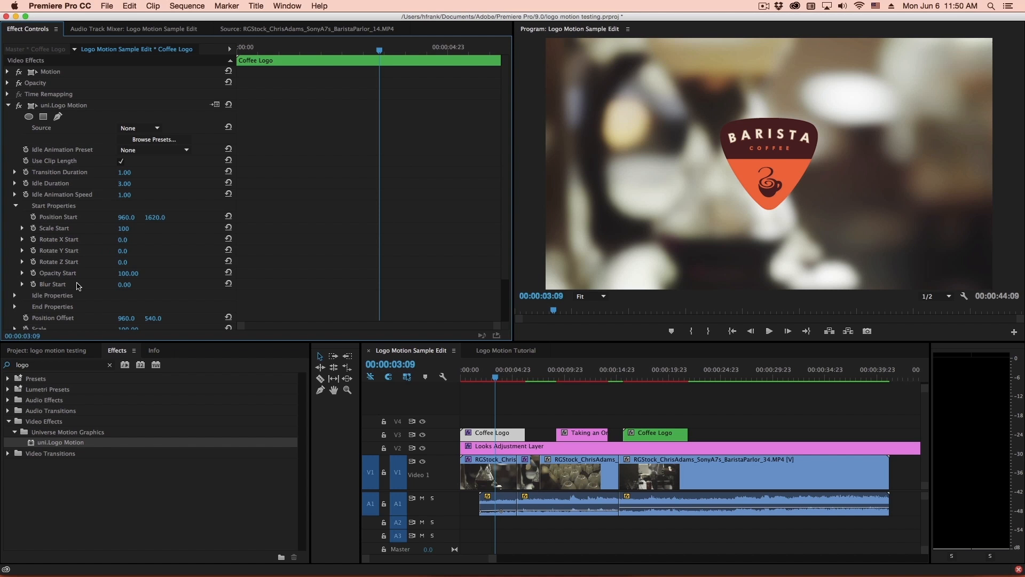
pyautogui.moveTo(68, 216)
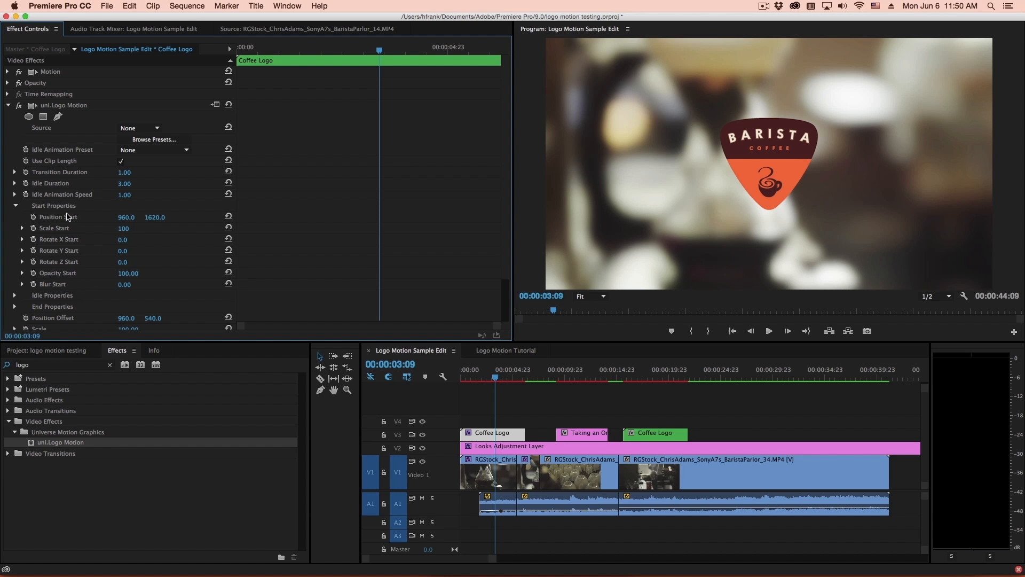
pyautogui.moveTo(505, 413)
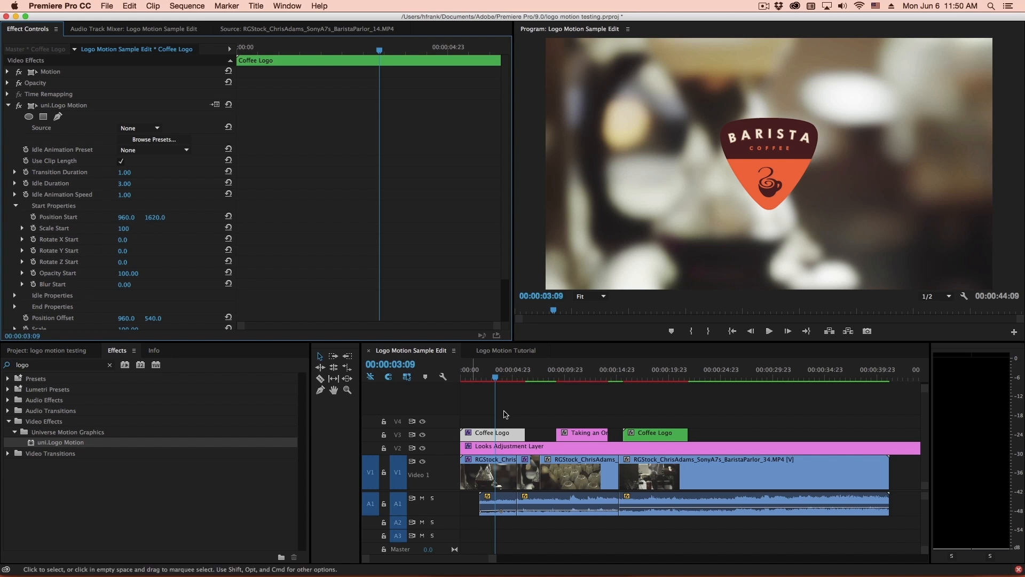
pyautogui.moveTo(151, 218)
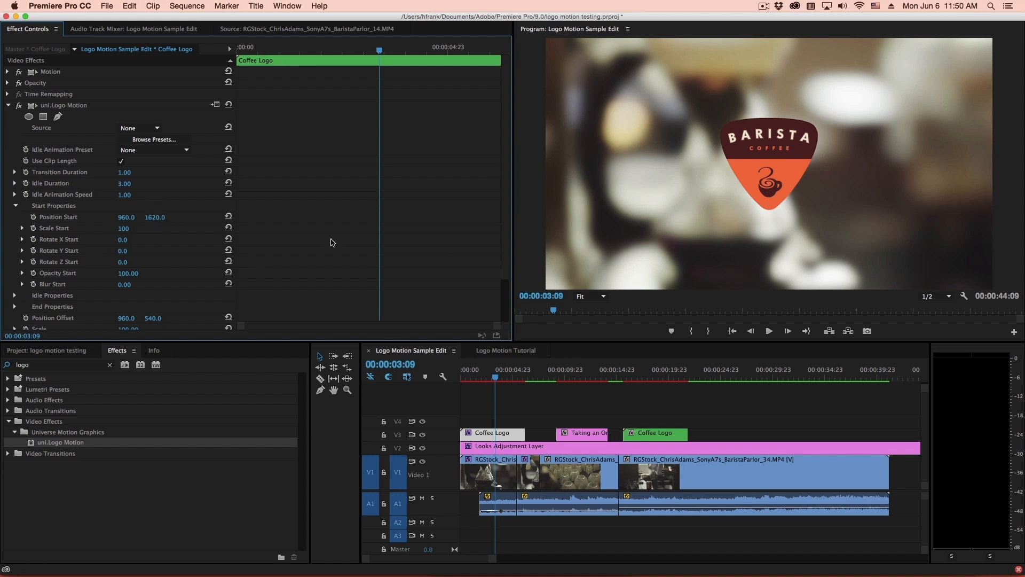
pyautogui.moveTo(177, 255)
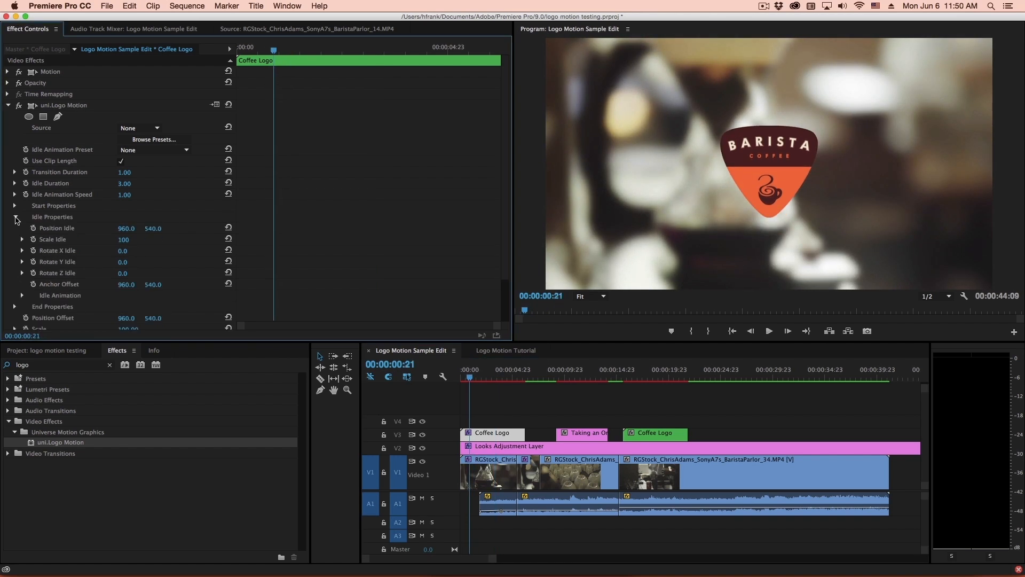
pyautogui.moveTo(190, 228)
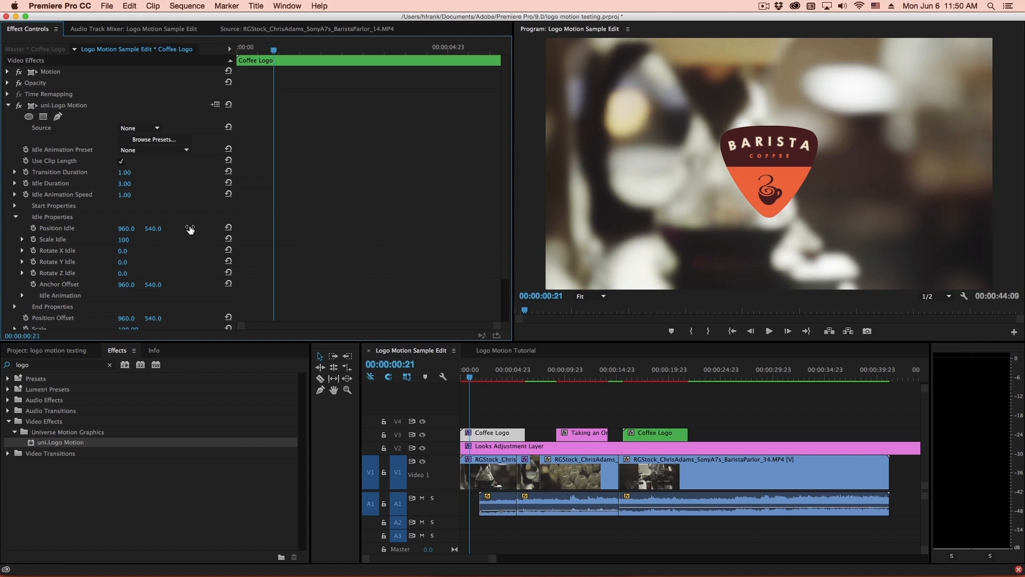
pyautogui.moveTo(774, 176)
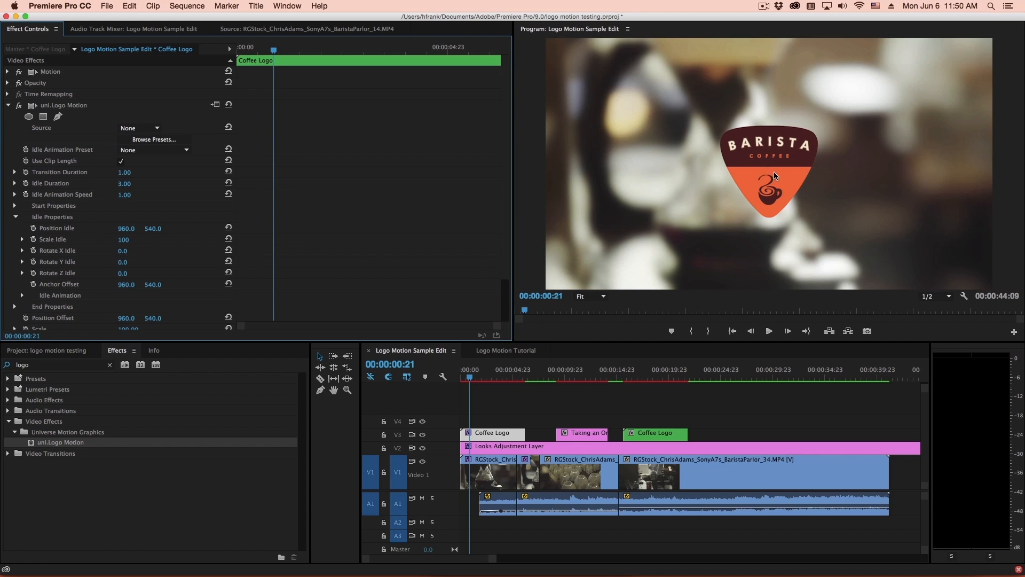
pyautogui.moveTo(396, 127)
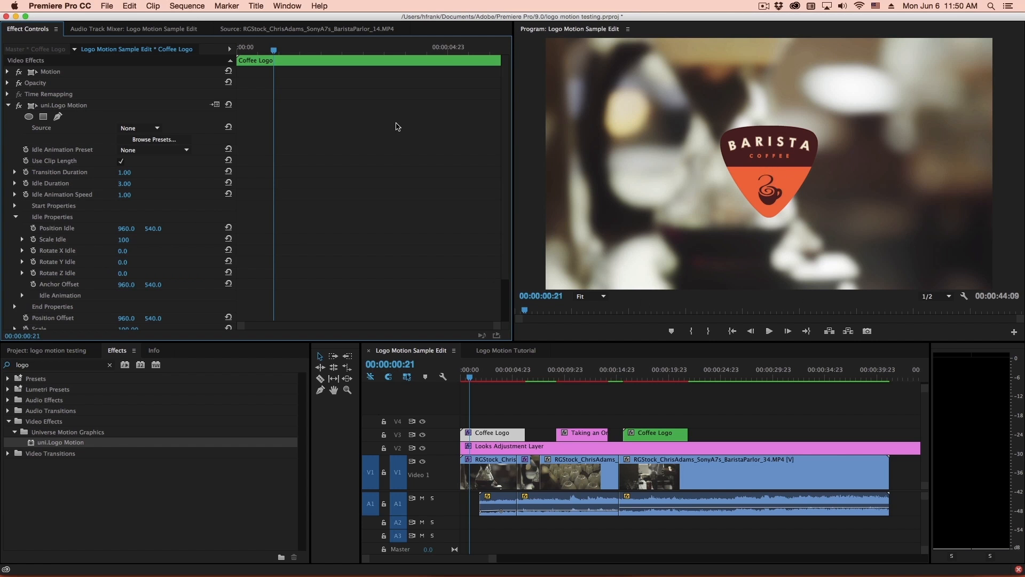
# - Collapse Start Properties and expand Idle Animation to show the spring and wiggle settings
pyautogui.click(14, 206)
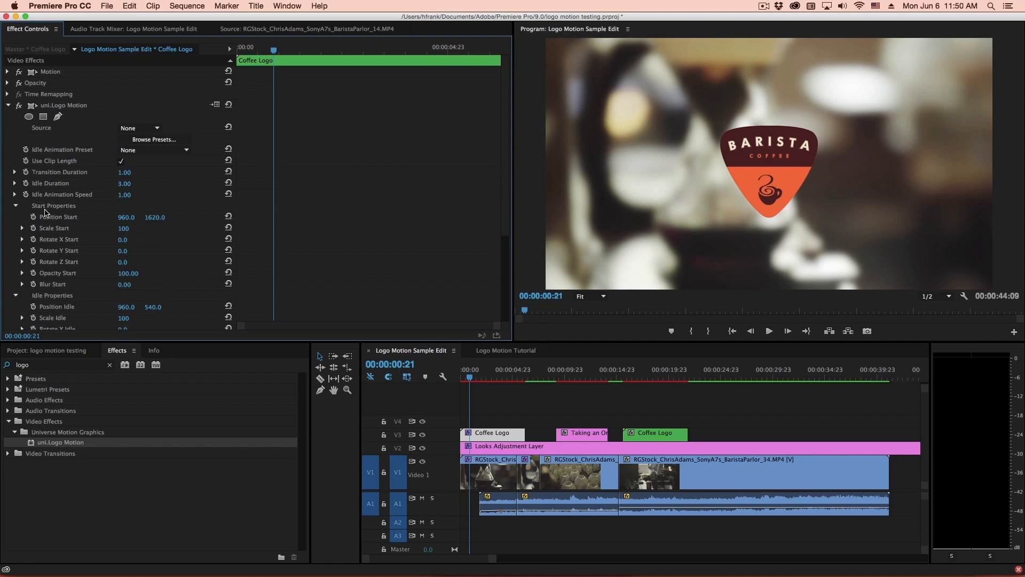
pyautogui.moveTo(60, 256)
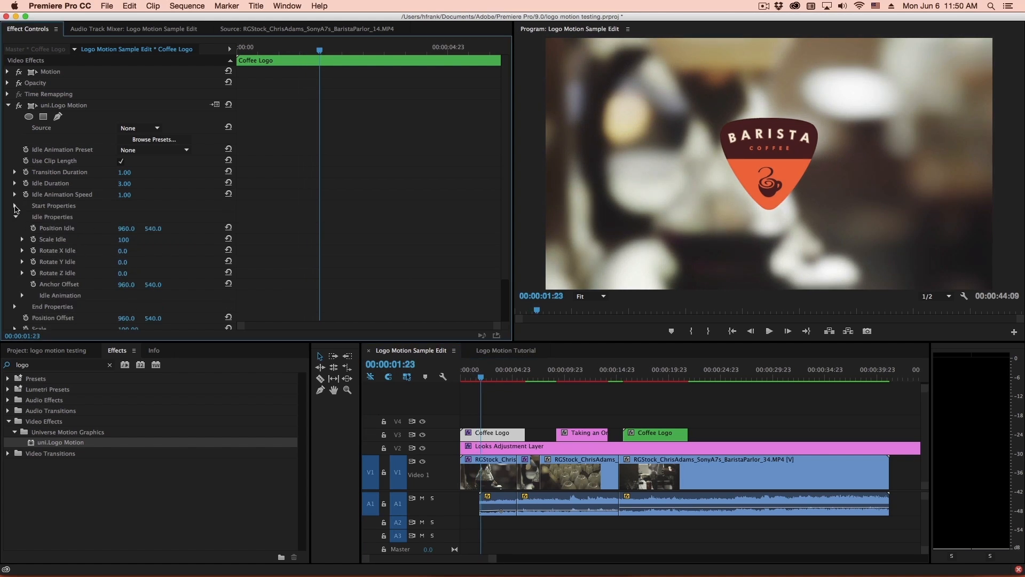
pyautogui.click(14, 205)
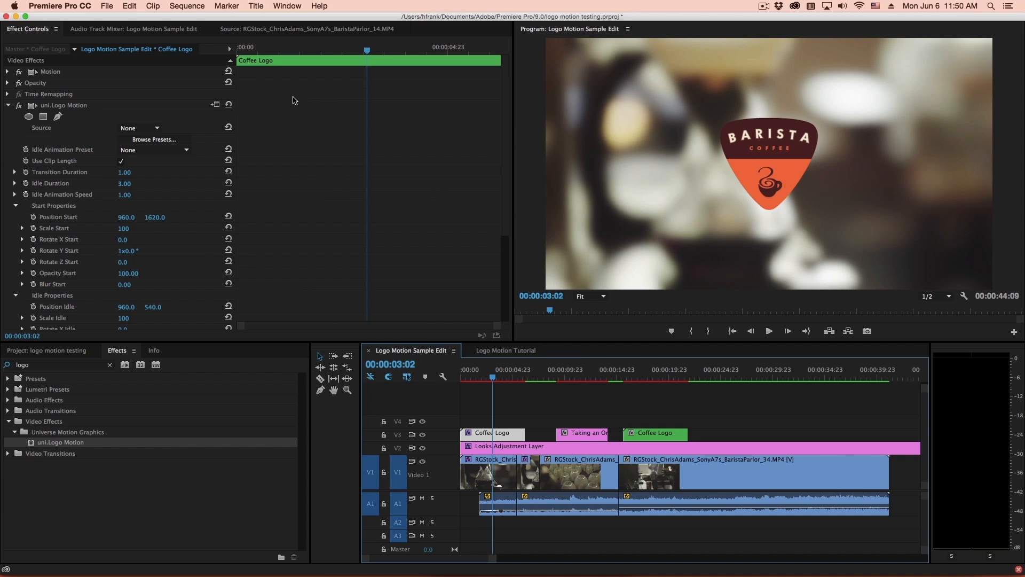
pyautogui.click(14, 206)
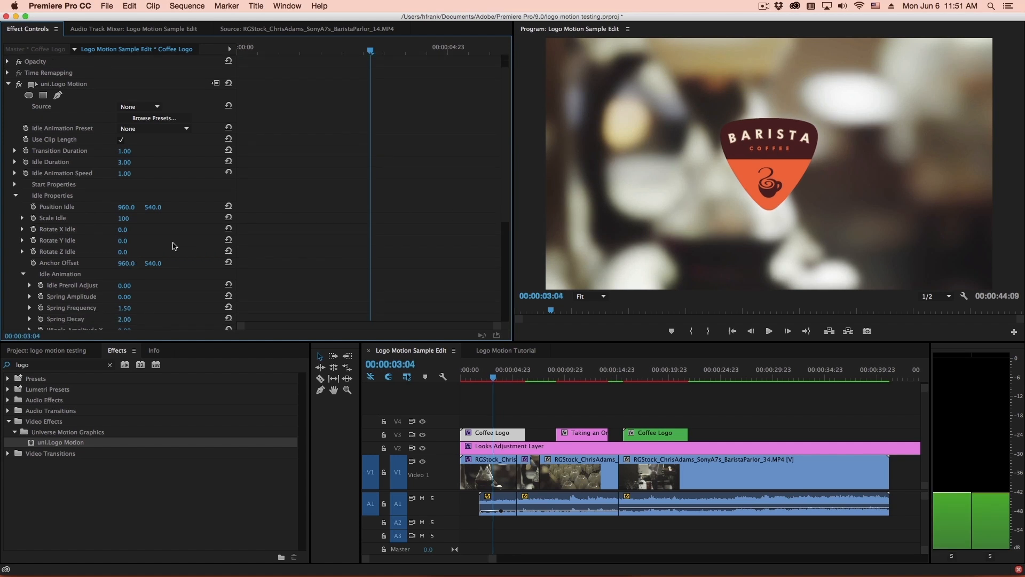
# - Choose the Springy idle preset and set Spring Amplitude to 10.00
pyautogui.scroll(-3)
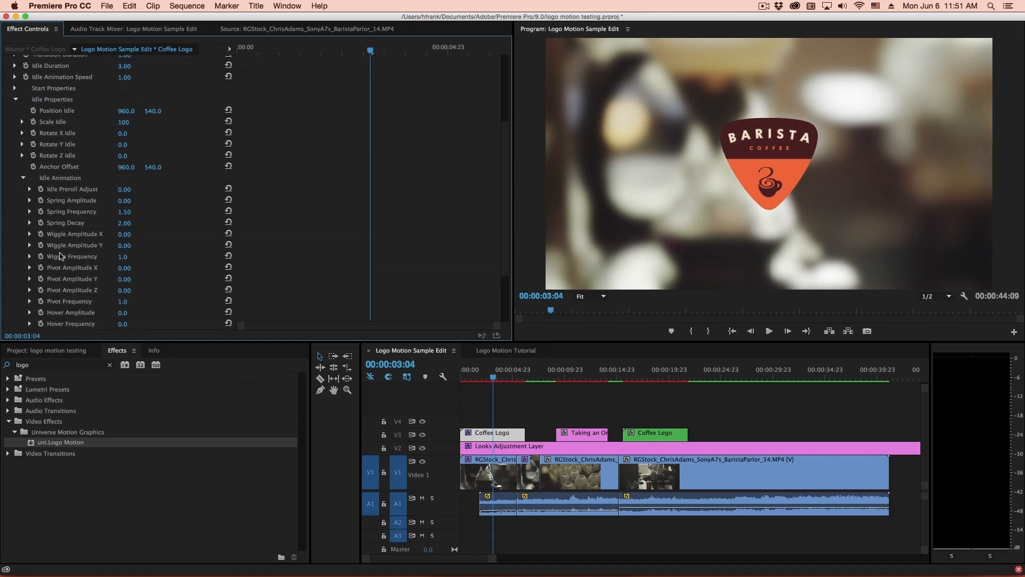
pyautogui.scroll(-3)
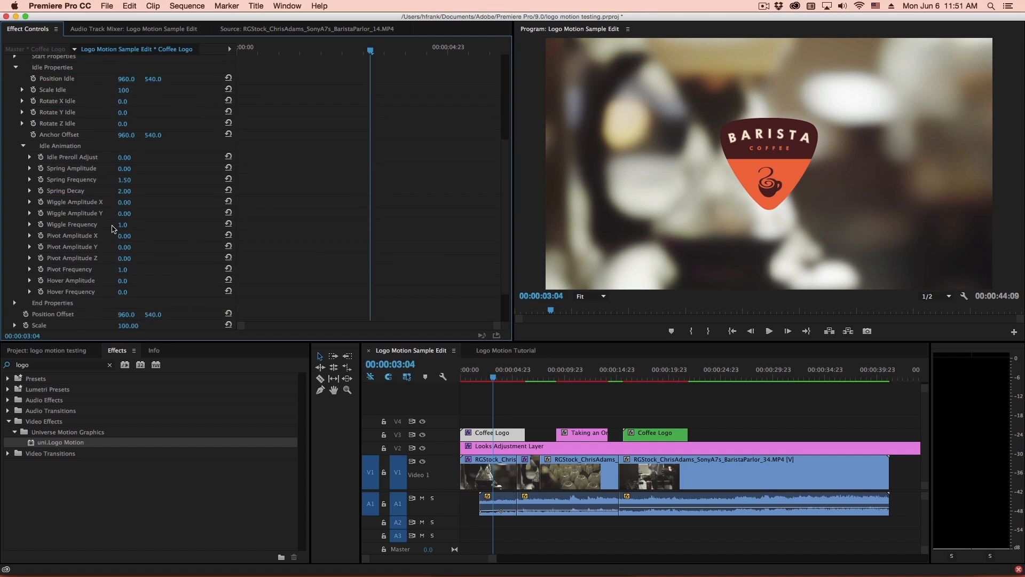
pyautogui.moveTo(719, 148)
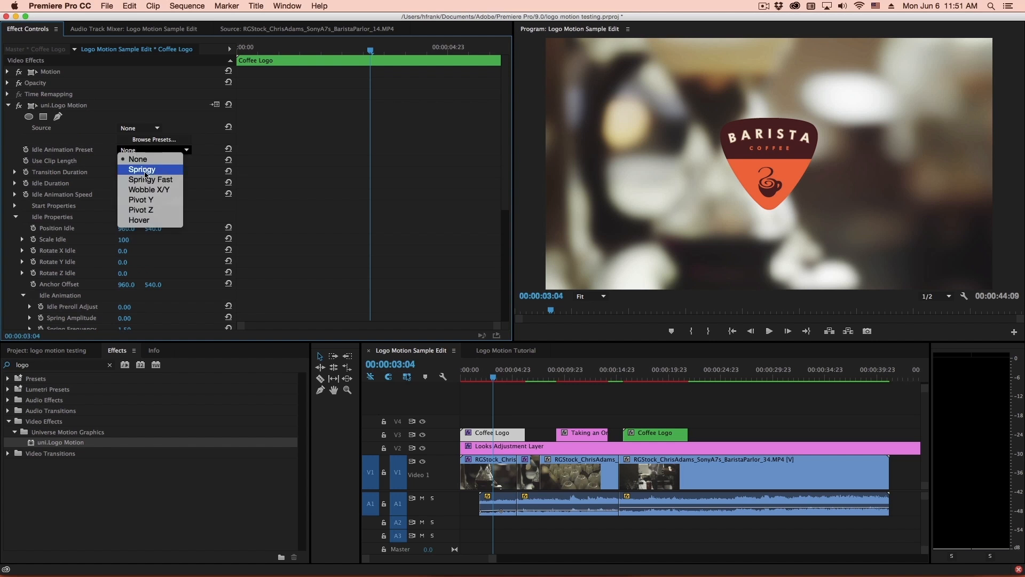
pyautogui.click(141, 170)
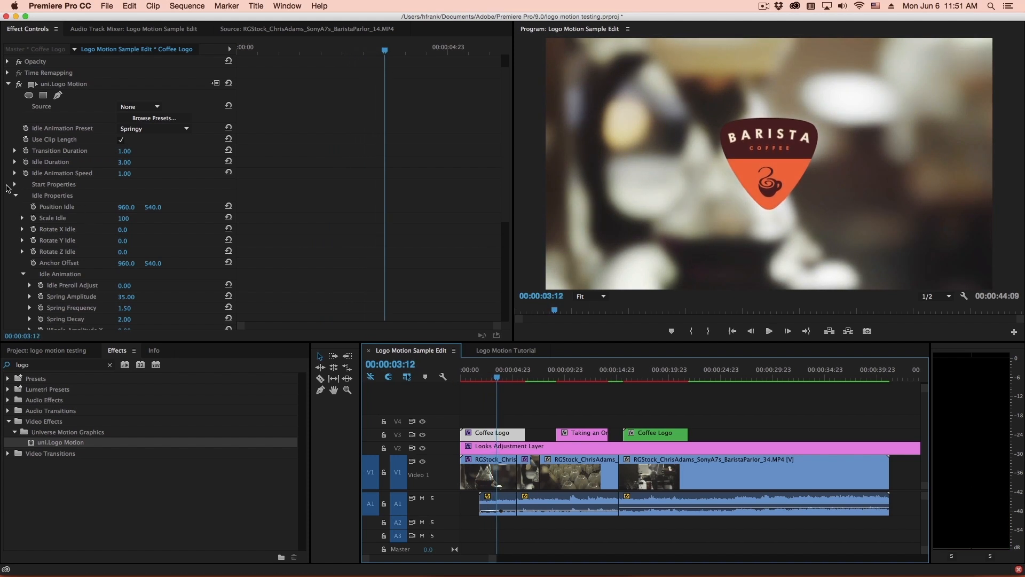
pyautogui.scroll(-3)
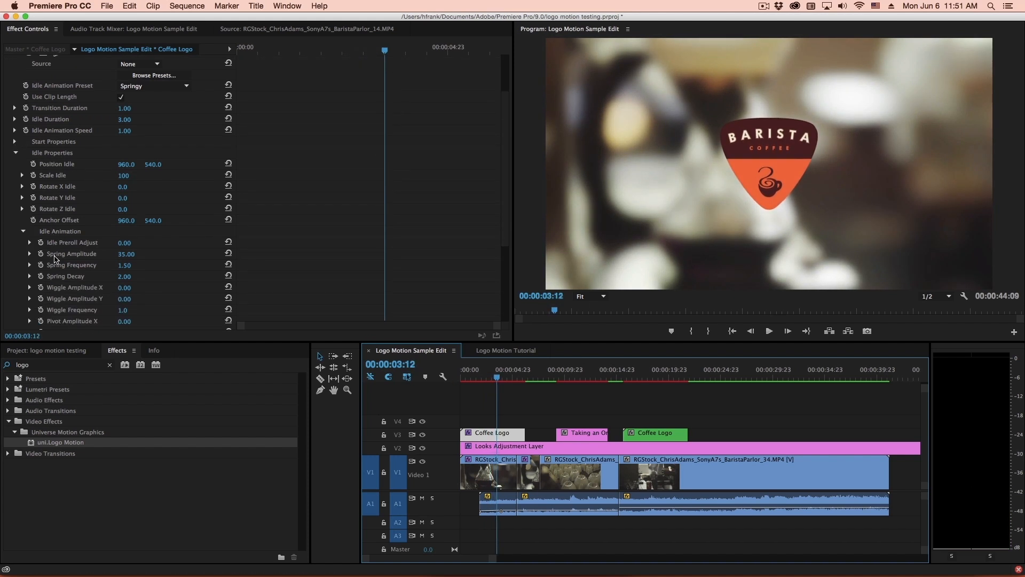
pyautogui.click(127, 254)
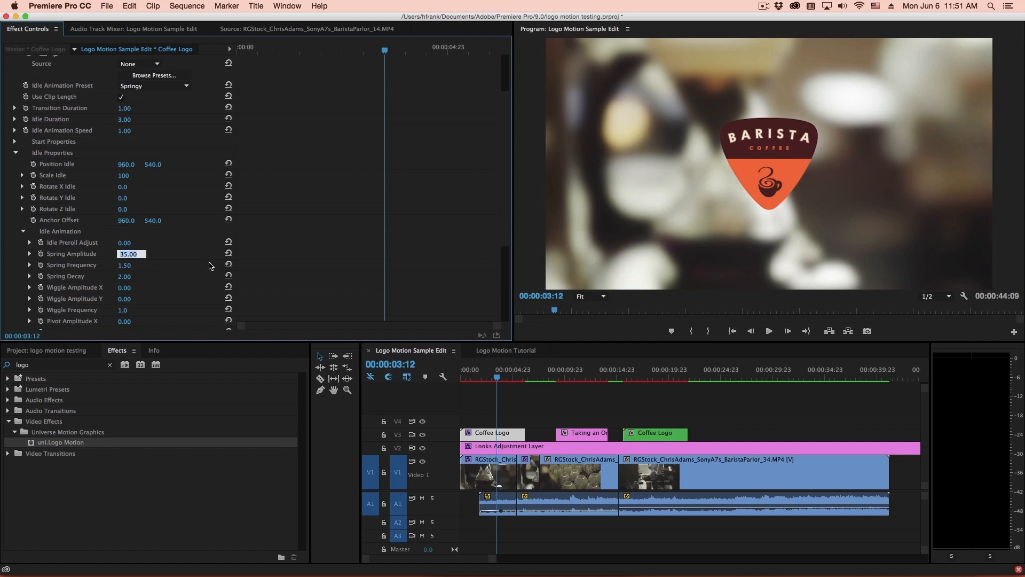
pyautogui.write('10.00')
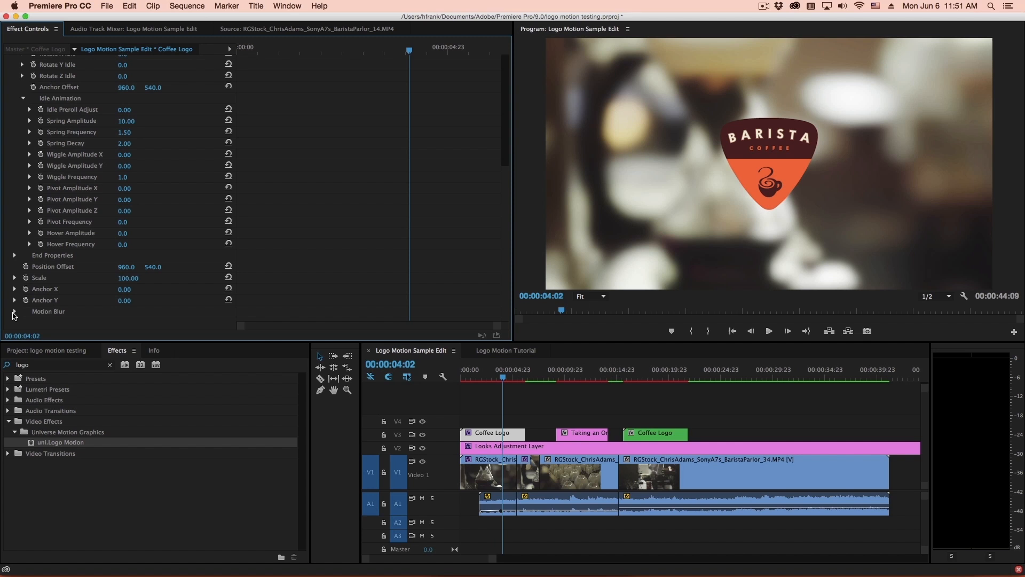
# - Expand the Motion Blur settings and move the playhead onto the TAKING AN ORDER title
pyautogui.click(14, 311)
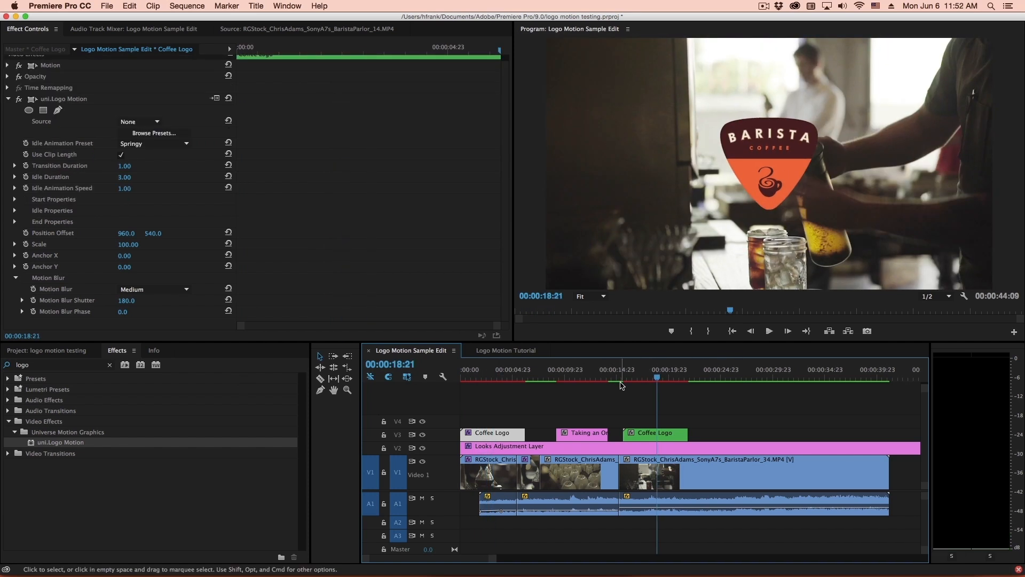
pyautogui.click(585, 379)
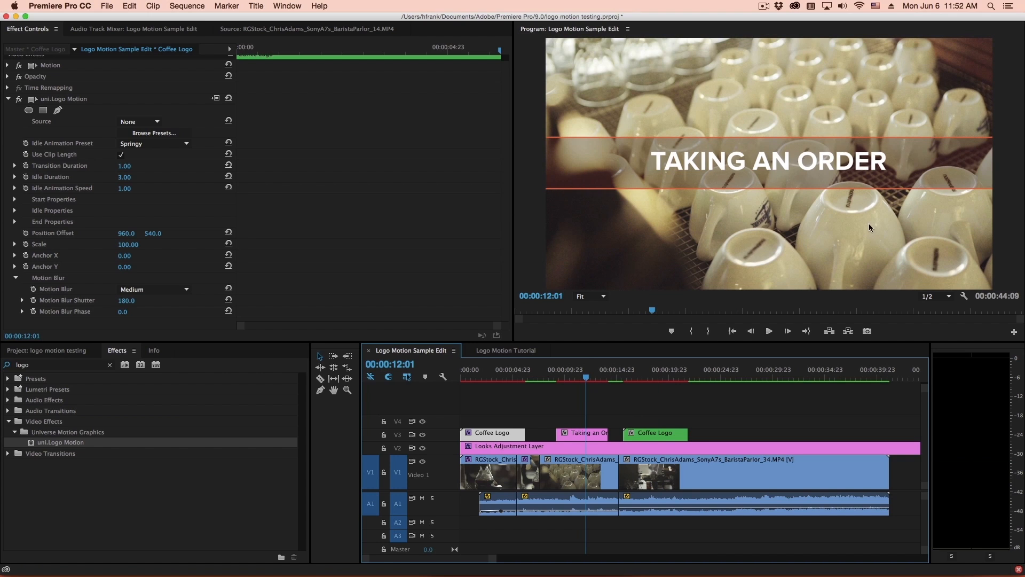
pyautogui.moveTo(70, 168)
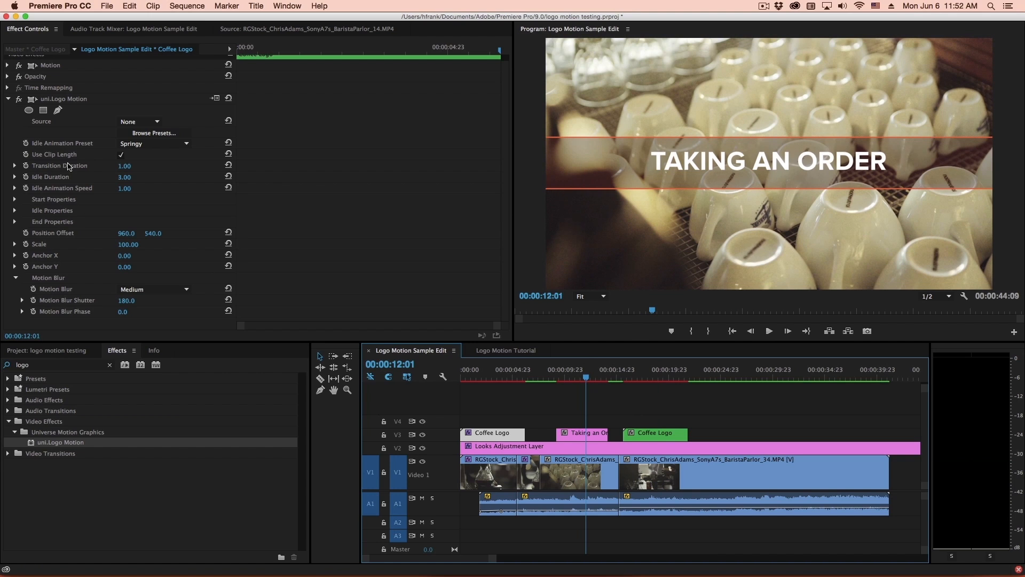
# - Select the TAKING AN ORDER title and browse its Logo Motion presets without choosing one
pyautogui.click(585, 432)
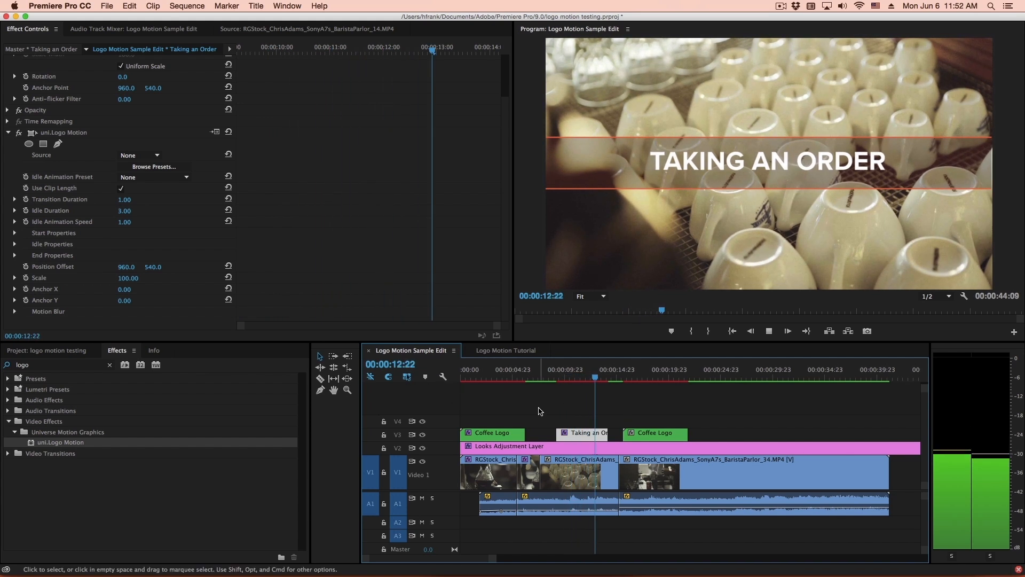
pyautogui.click(578, 377)
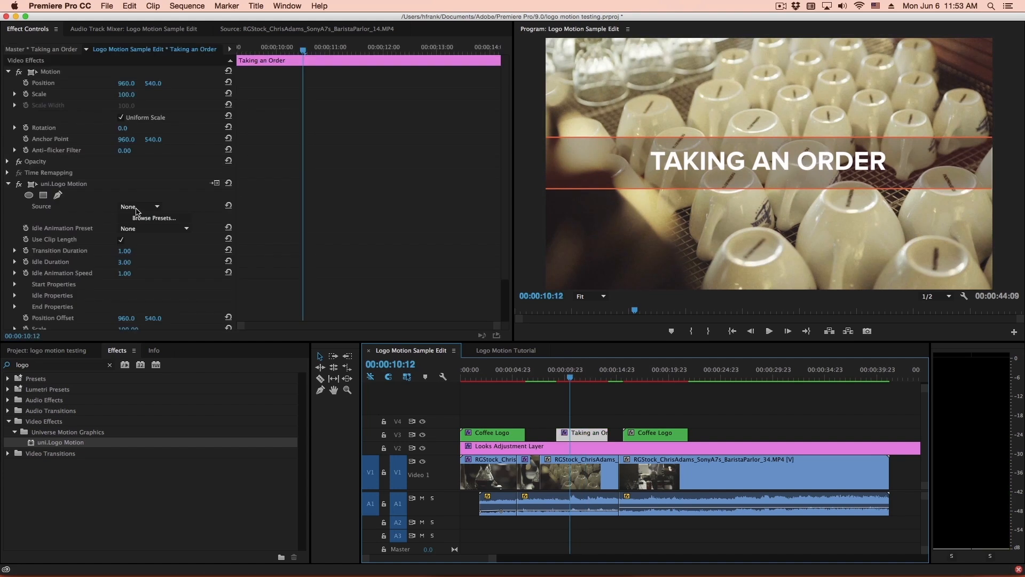
pyautogui.click(153, 218)
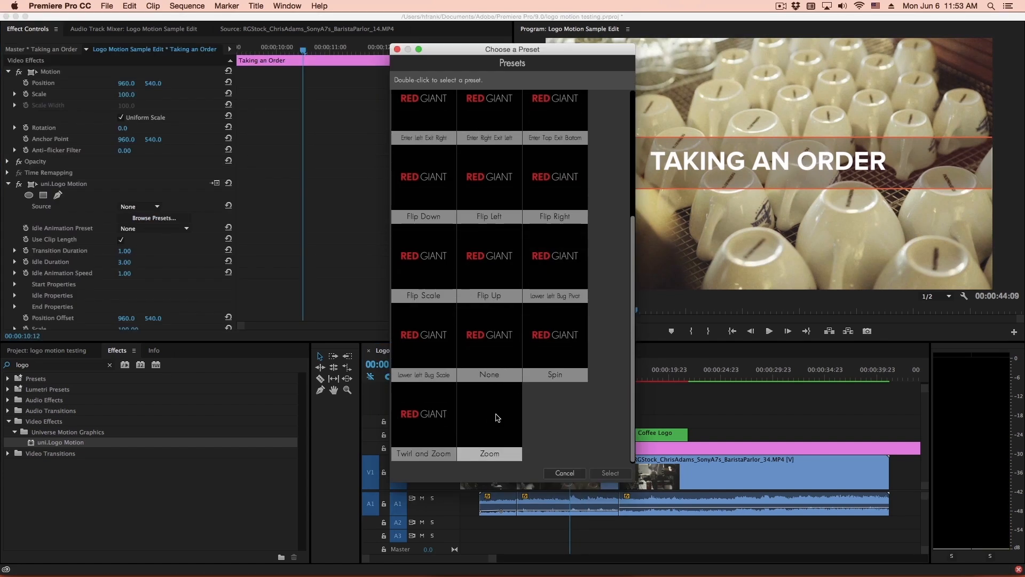
pyautogui.click(564, 473)
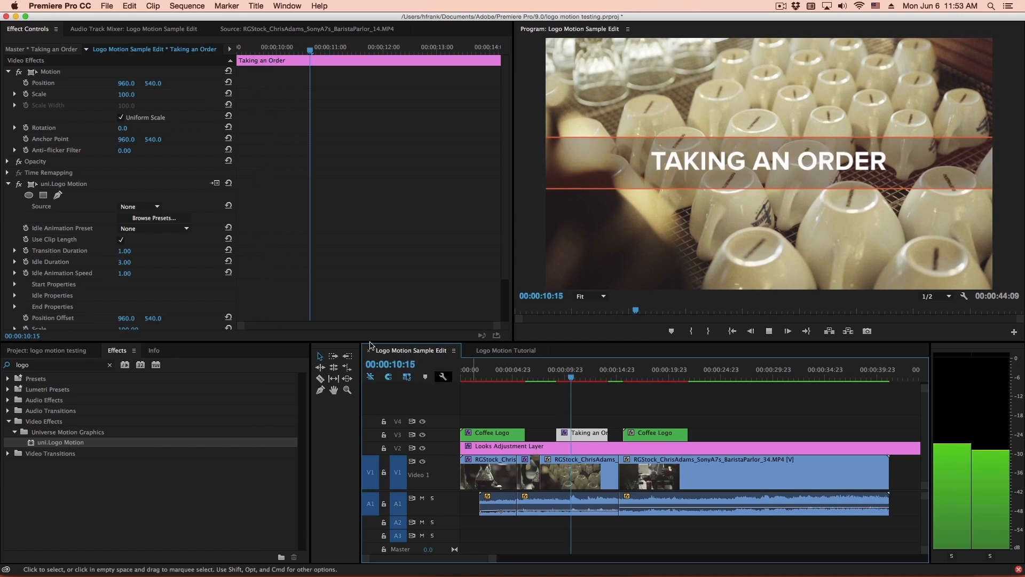
# - Pick an animation preset for the title, then select the second Coffee Logo clip
pyautogui.click(153, 218)
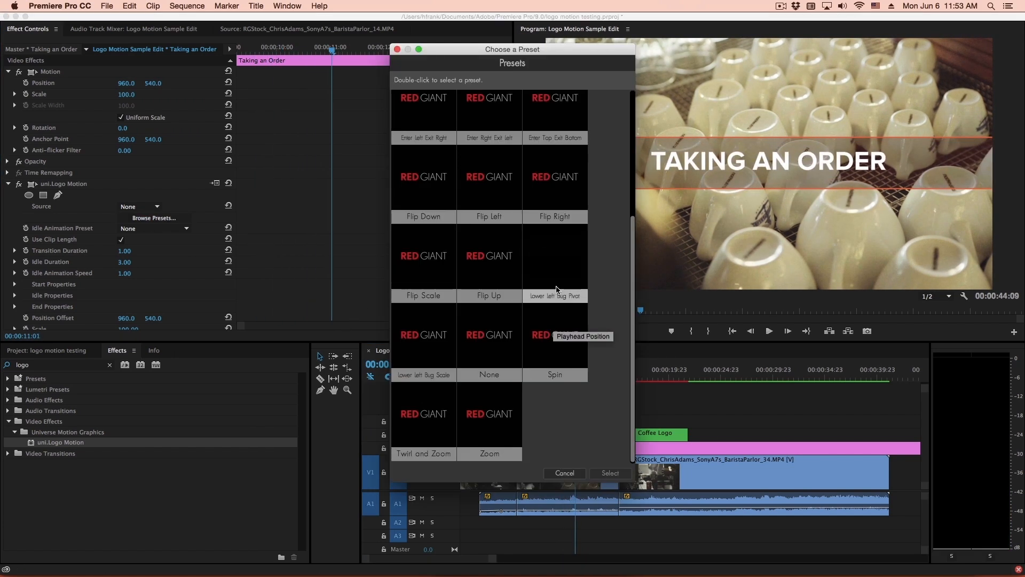
pyautogui.click(564, 473)
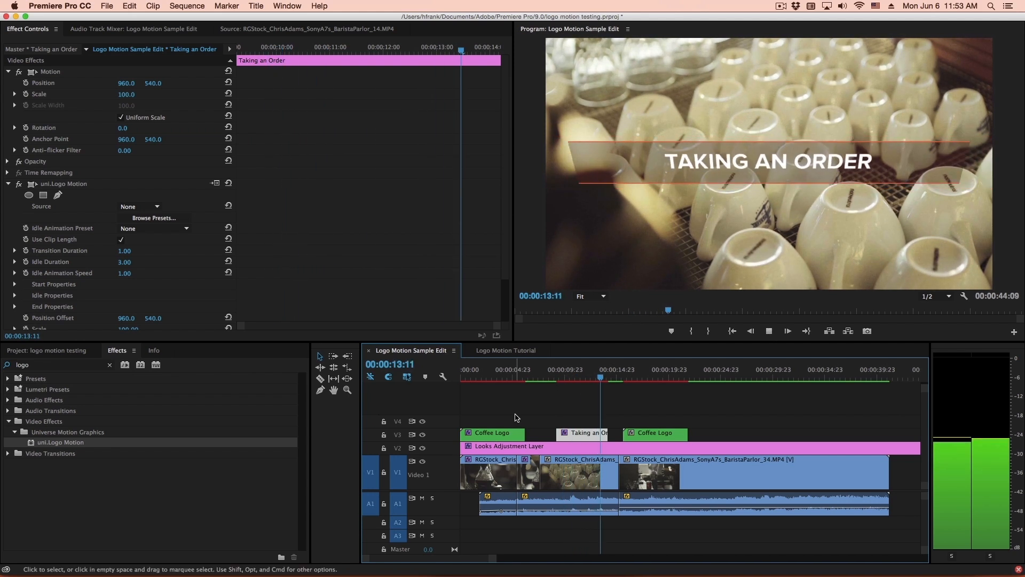
pyautogui.click(635, 381)
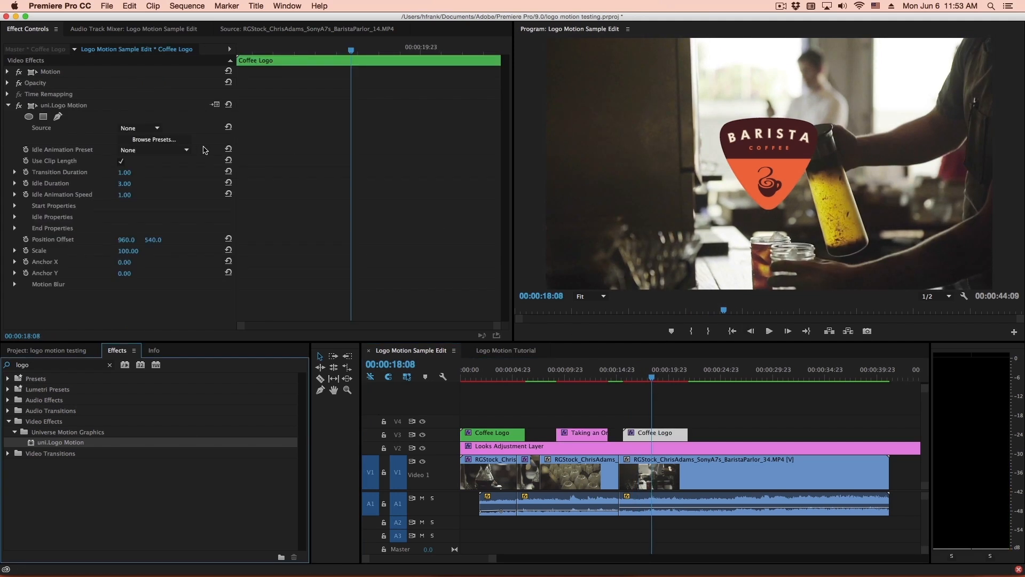
# - Choose a preset for the second BARISTA logo and jump to 18:23 where it is fully shown
pyautogui.click(153, 140)
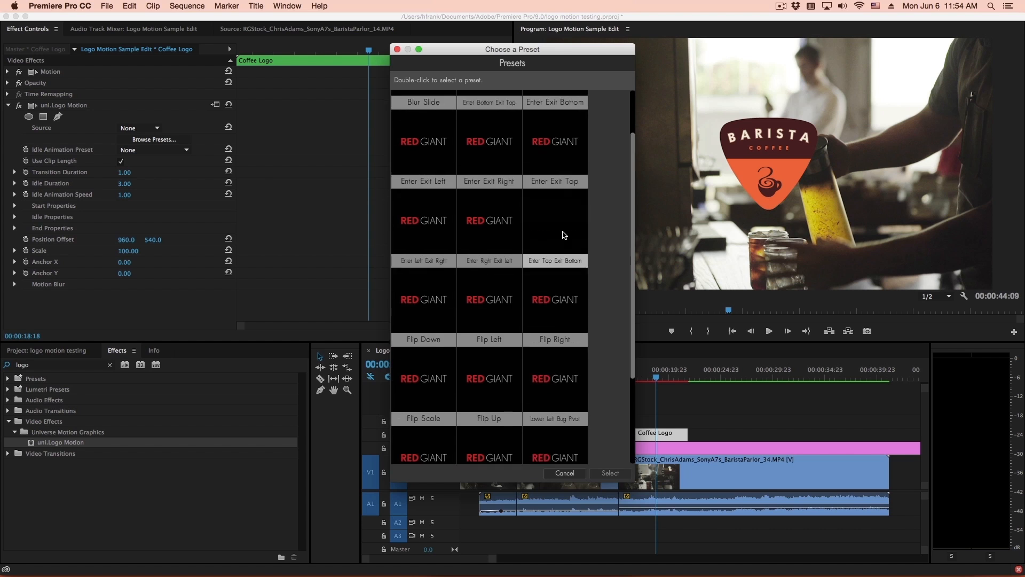
pyautogui.scroll(-3)
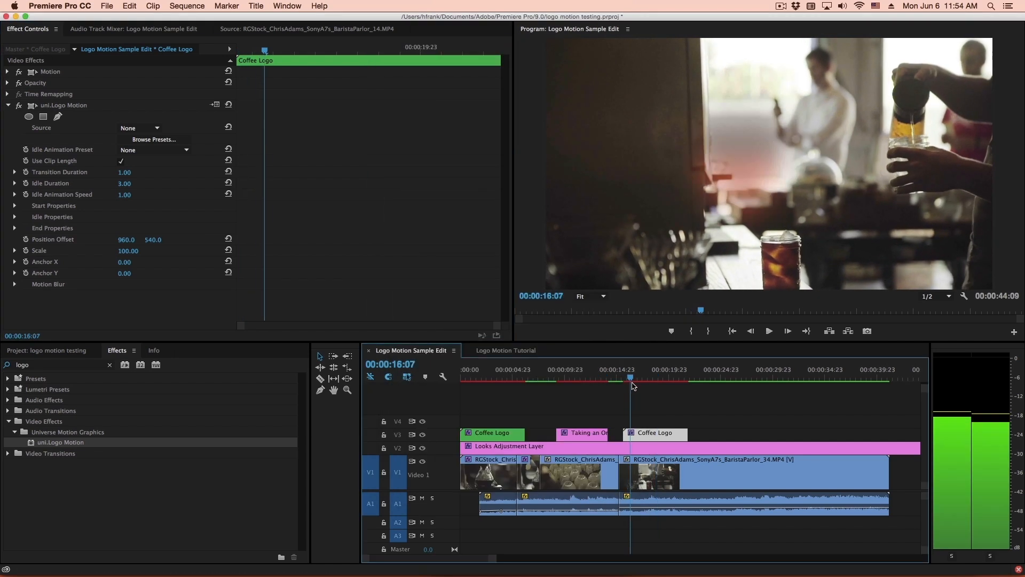
pyautogui.click(664, 378)
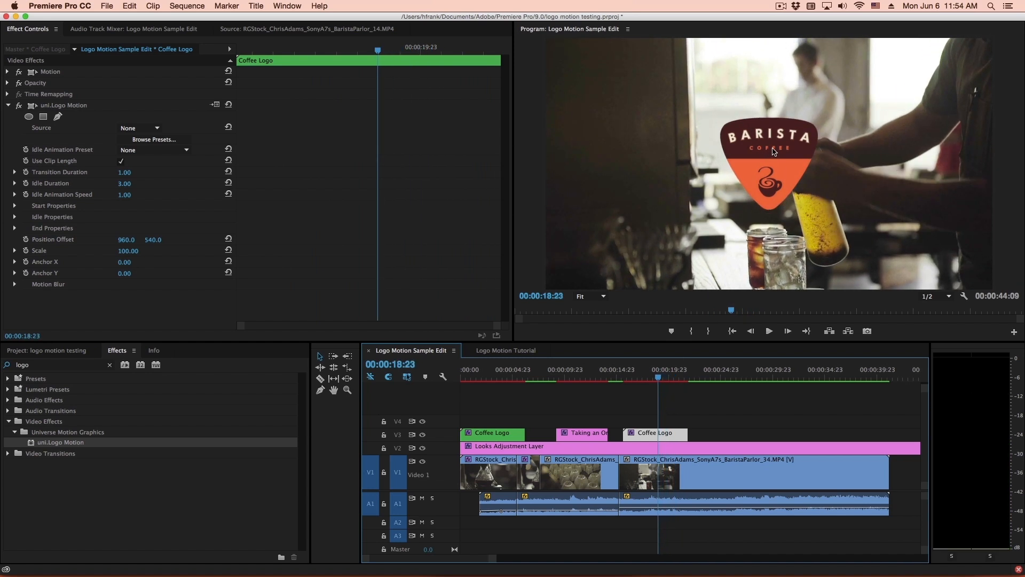
pyautogui.moveTo(745, 116)
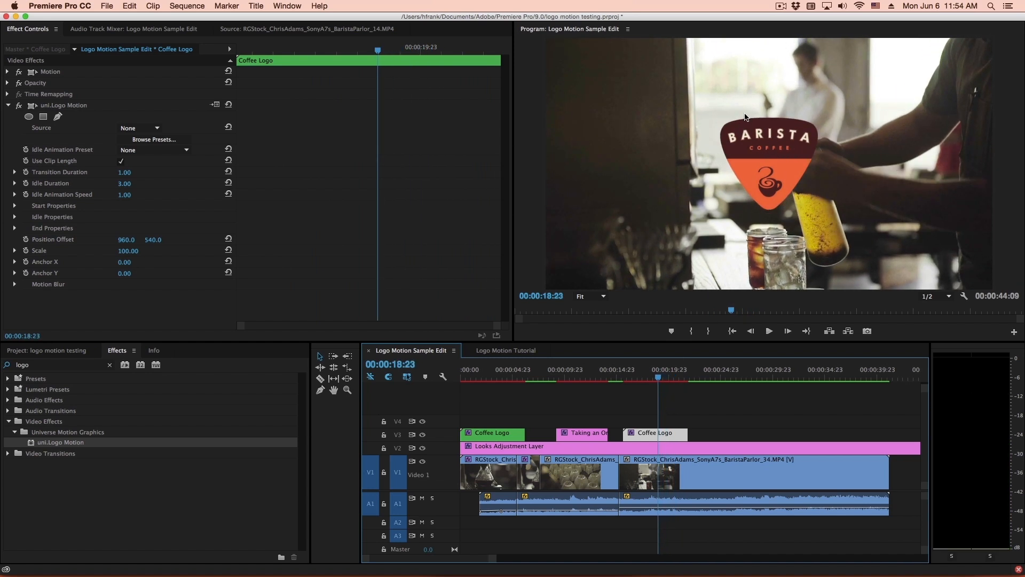
pyautogui.moveTo(768, 156)
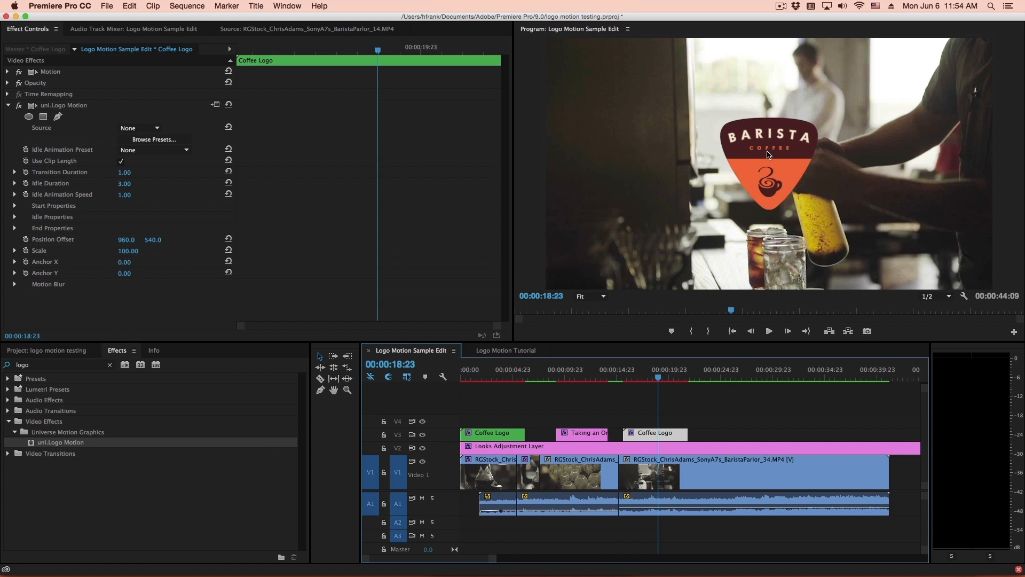
pyautogui.moveTo(740, 185)
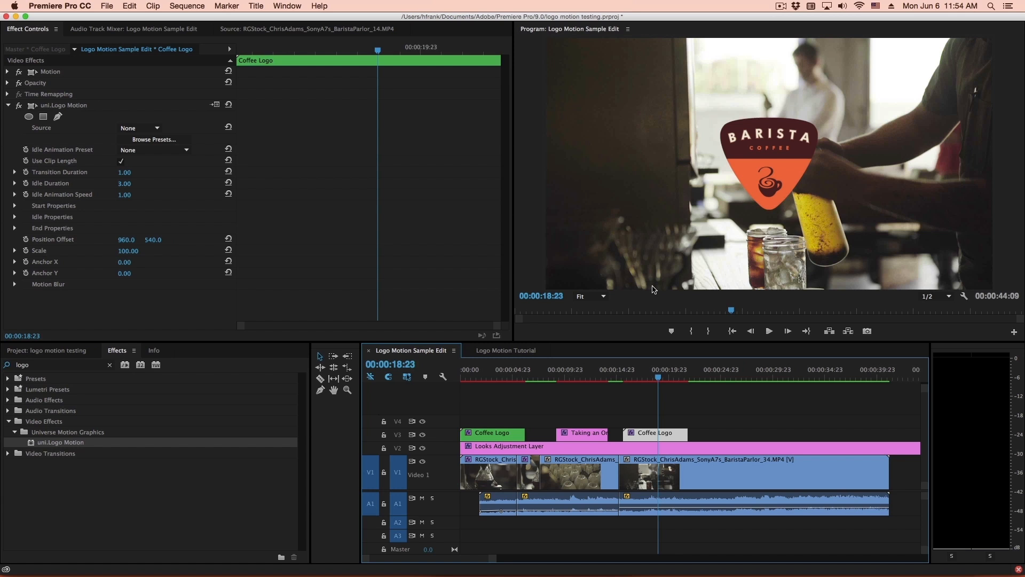
pyautogui.moveTo(46, 213)
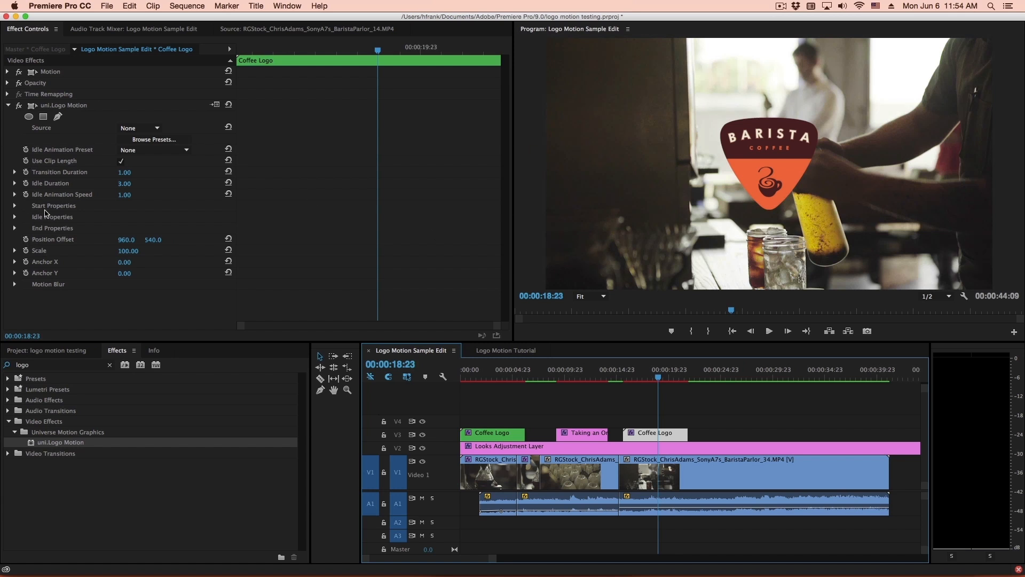
pyautogui.moveTo(451, 224)
pyautogui.write('450')
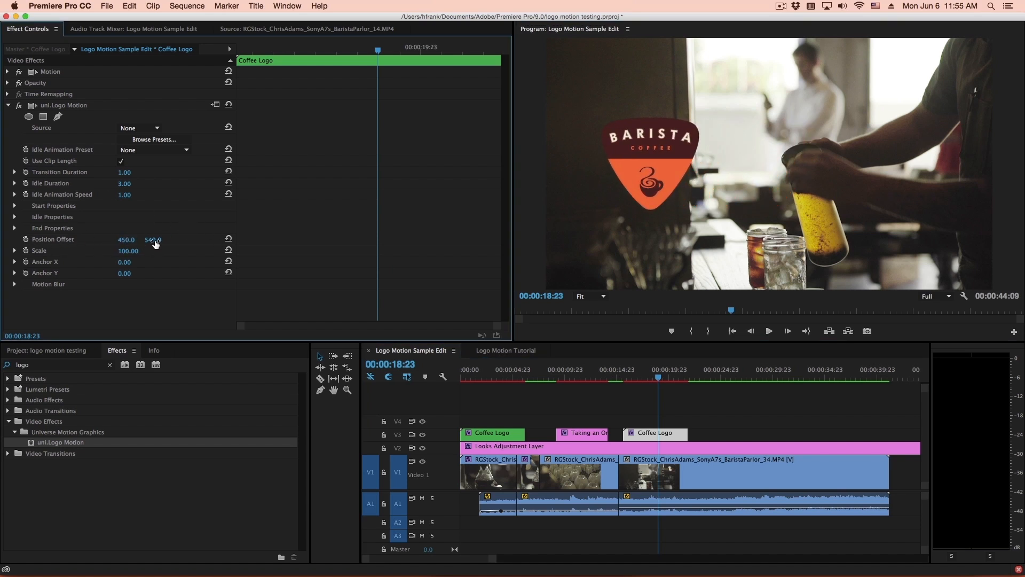
# - Shift the second BARISTA logo toward the lower left and reduce its scale to 72
pyautogui.moveTo(152, 240); pyautogui.dragTo(152, 239)
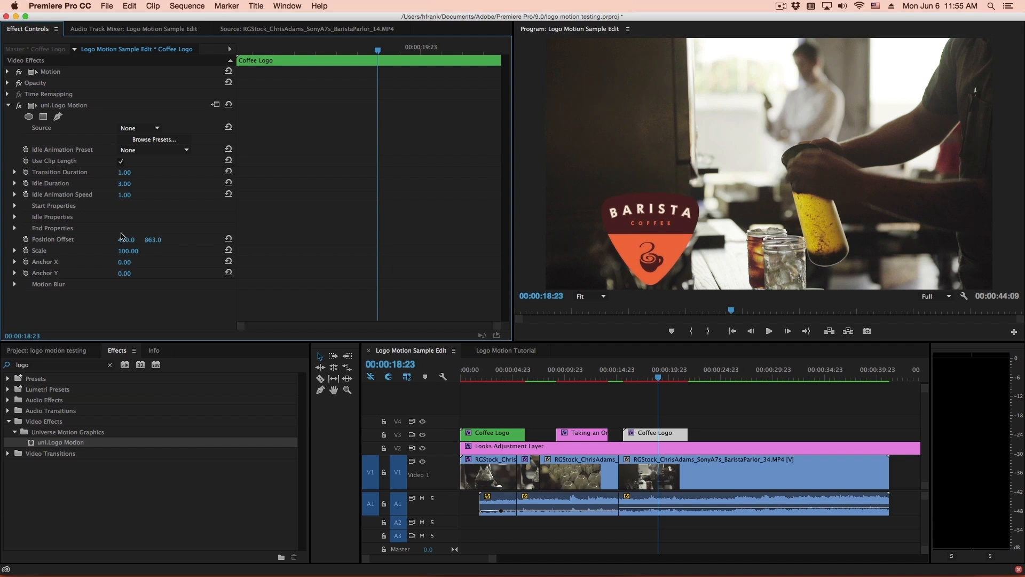
pyautogui.click(128, 250)
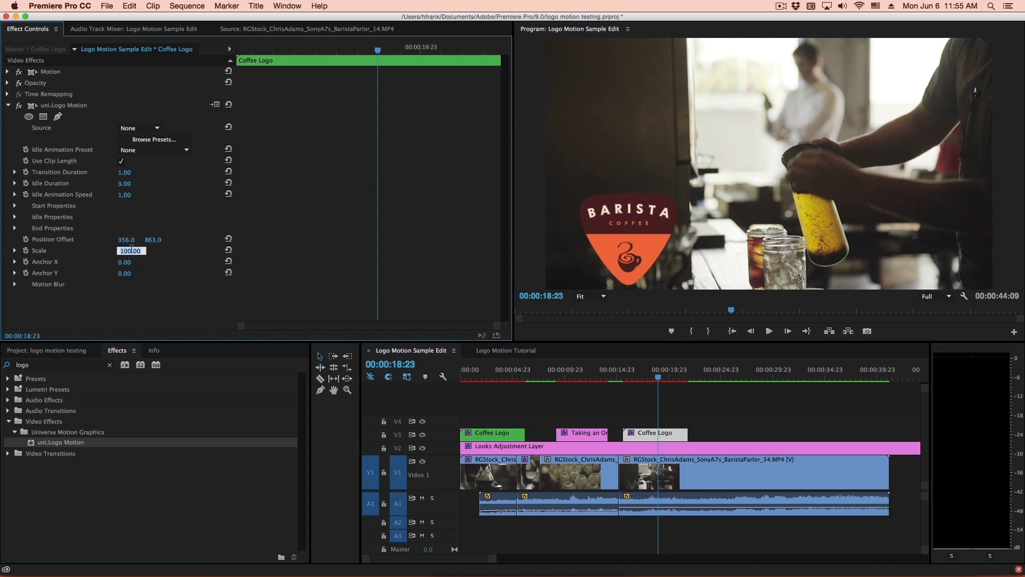
pyautogui.write('50.00')
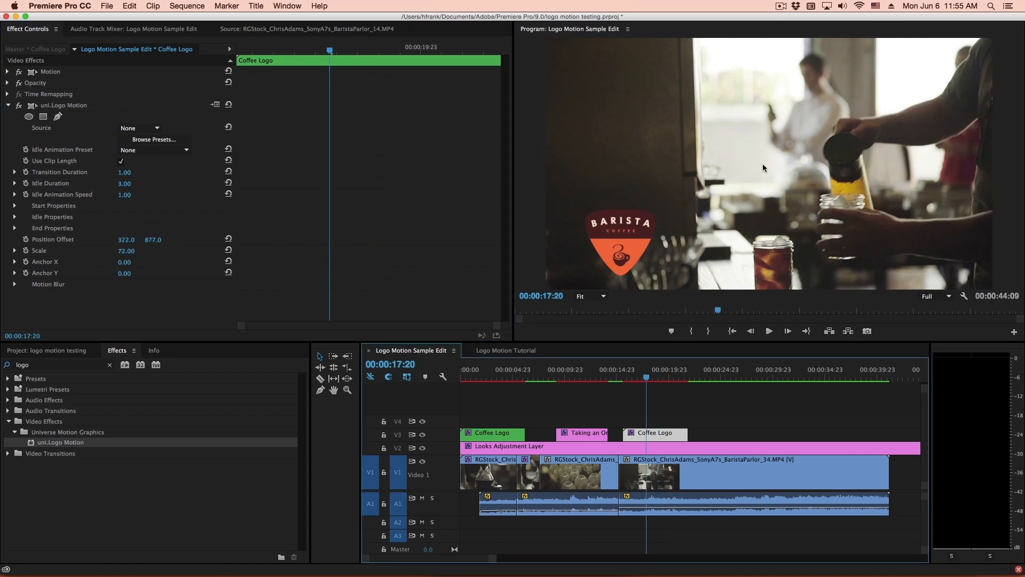
pyautogui.click(619, 379)
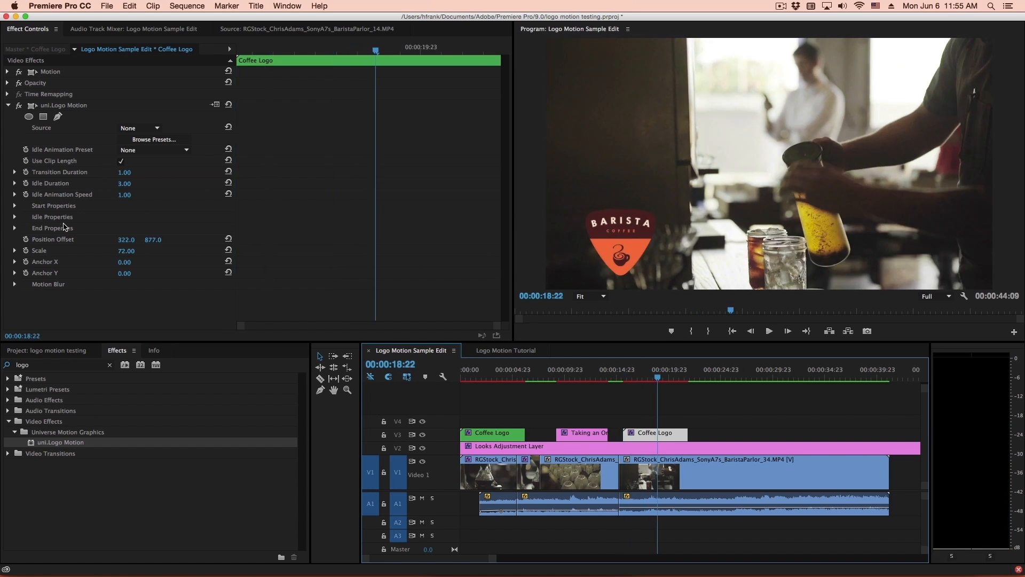
pyautogui.moveTo(55, 156)
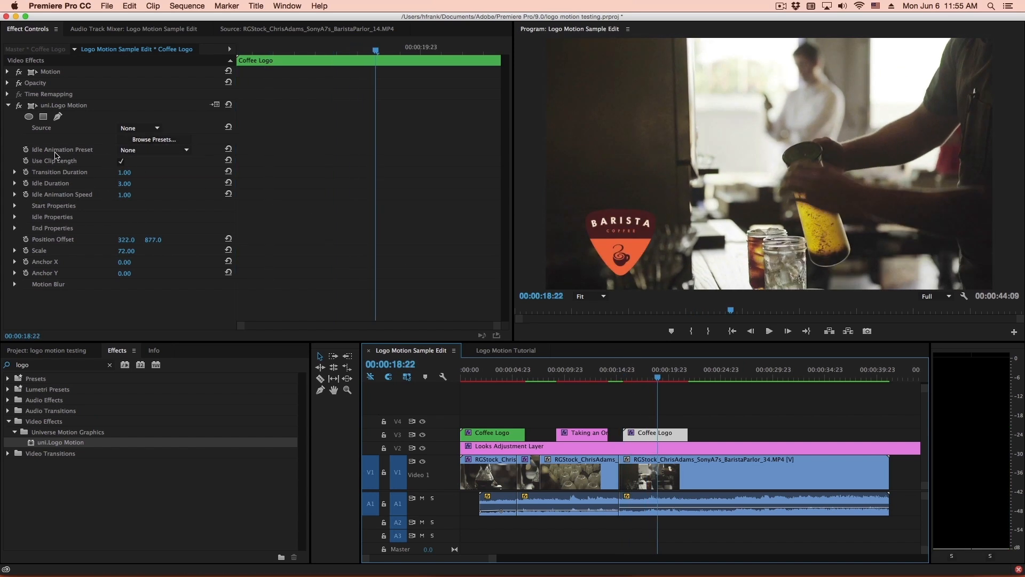
# - Choose a Pivot Y idle animation and set Pivot Amplitude Y to 15.00
pyautogui.click(153, 150)
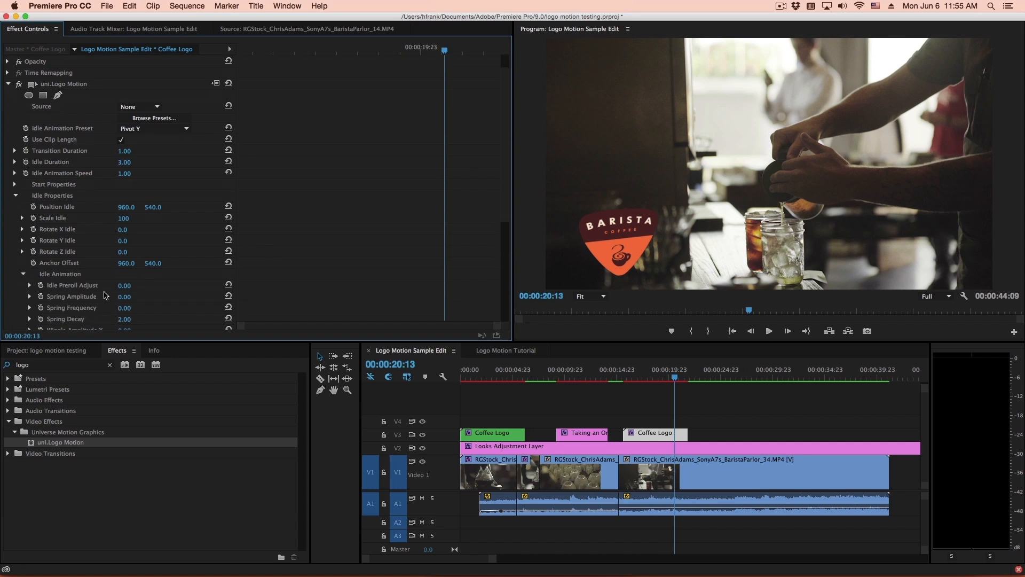
pyautogui.scroll(-3)
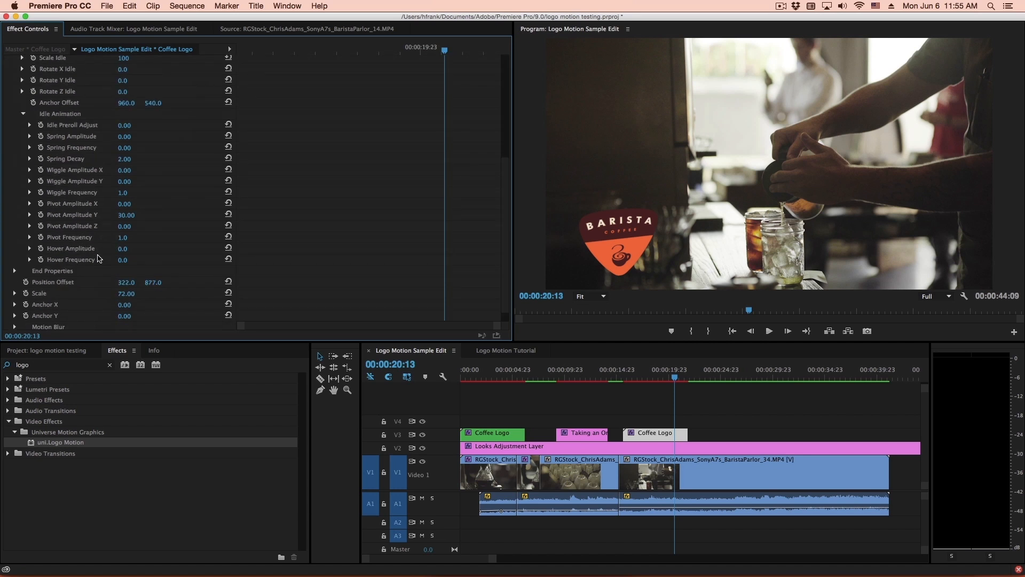
pyautogui.click(126, 215)
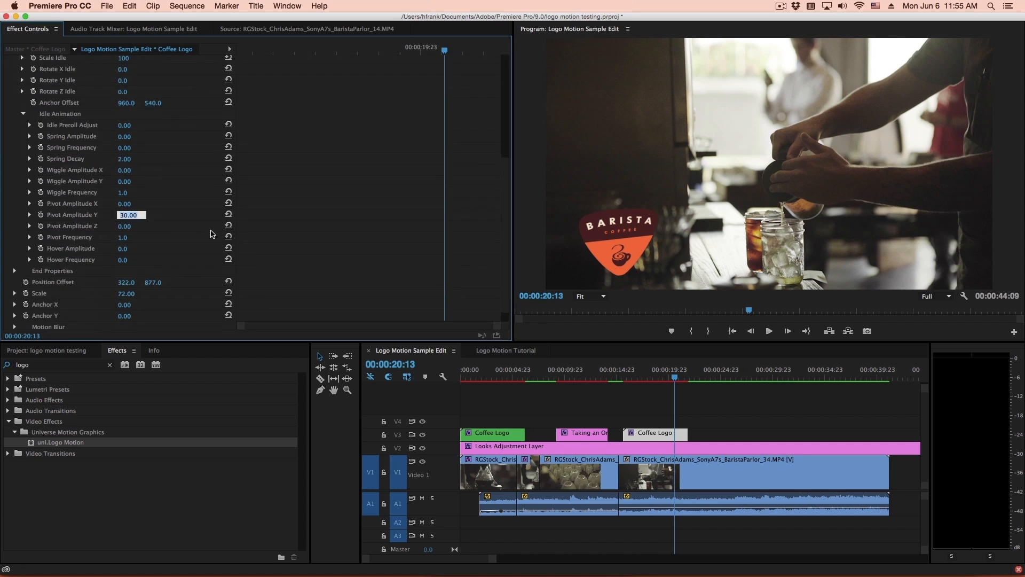
pyautogui.write('15.00')
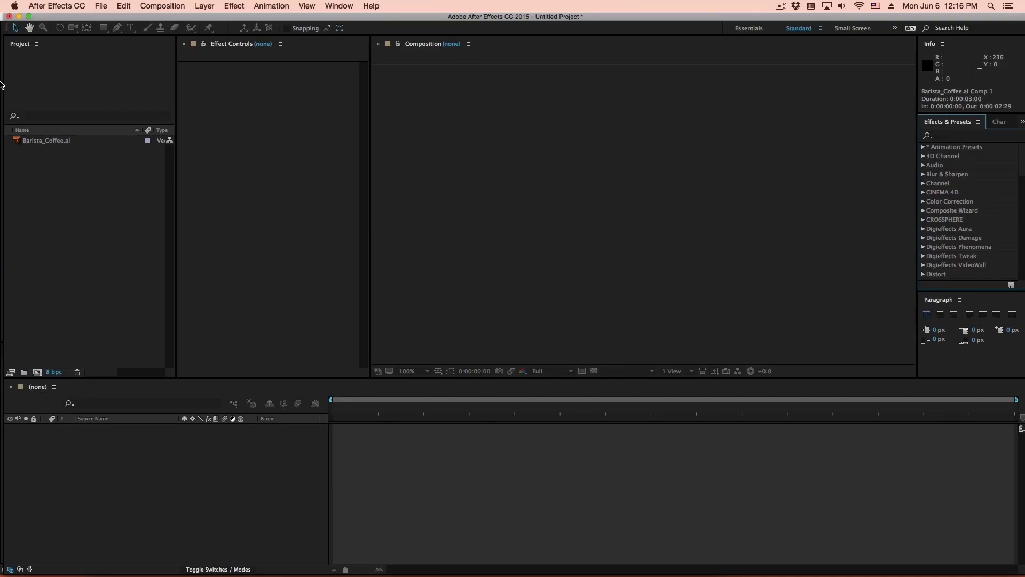
pyautogui.moveTo(796, 174)
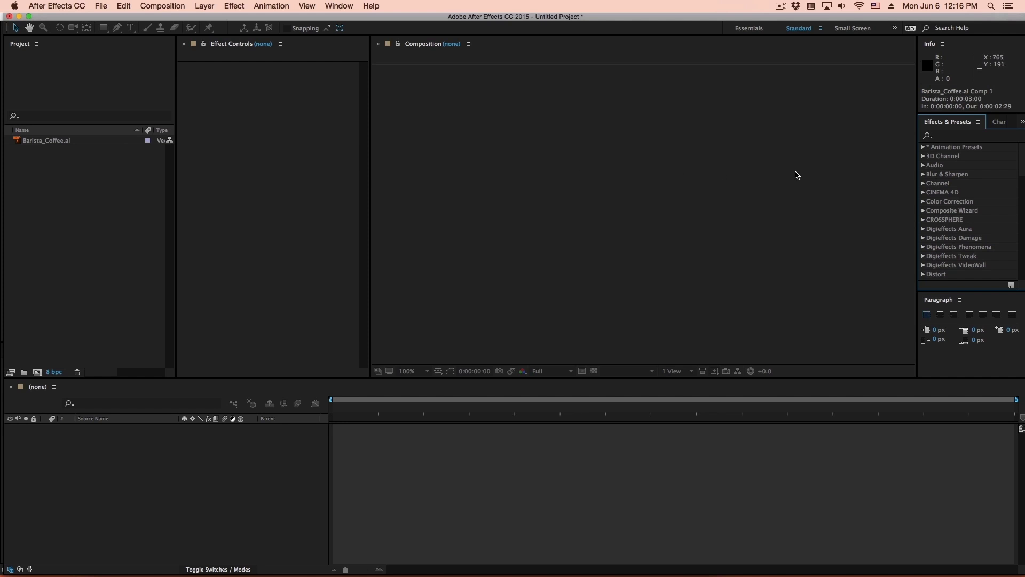
pyautogui.moveTo(136, 193)
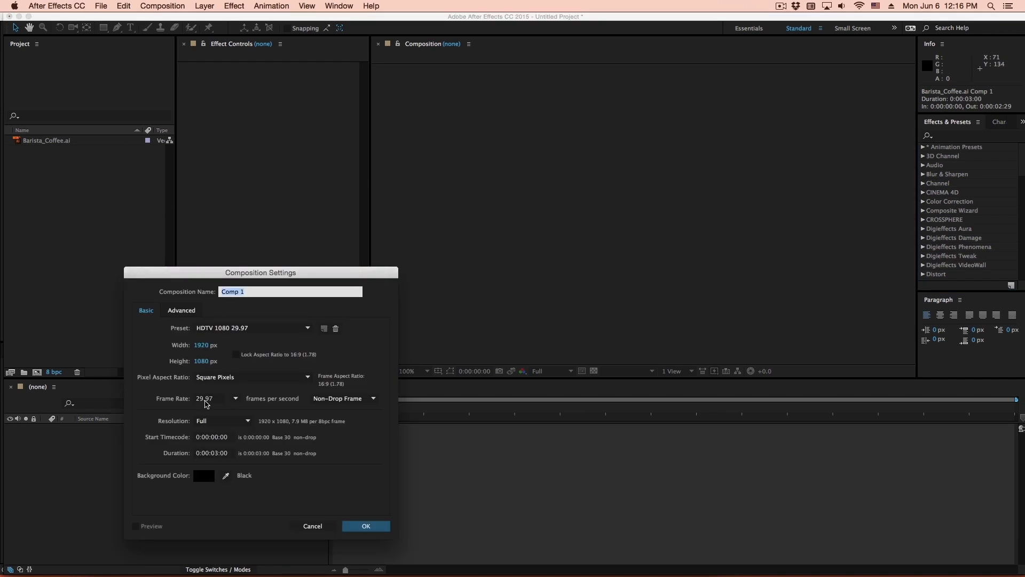
# - Set Comp 1's duration to about ten seconds and confirm the HDTV 1080 29.97 composition
pyautogui.click(212, 453)
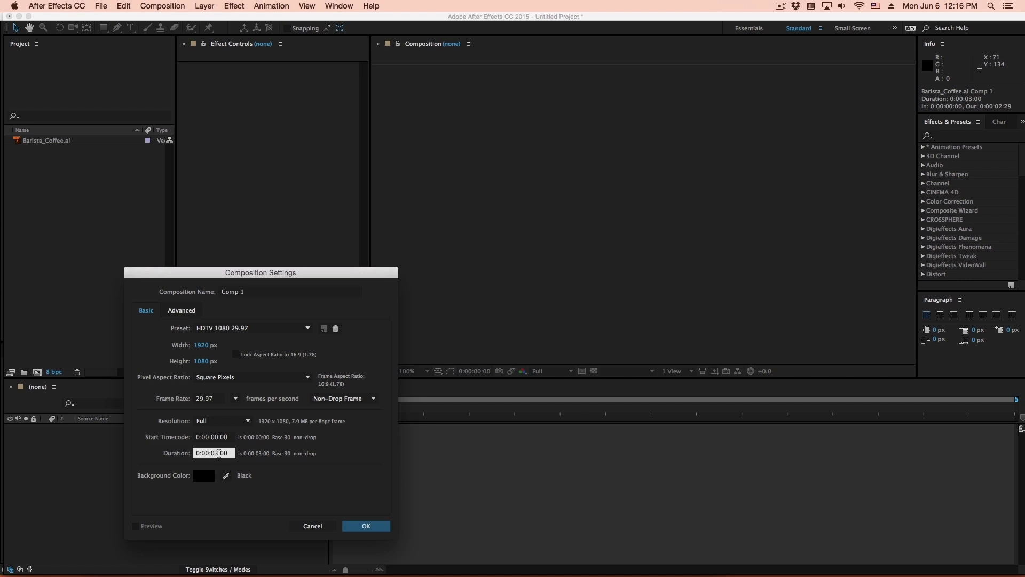
pyautogui.click(366, 526)
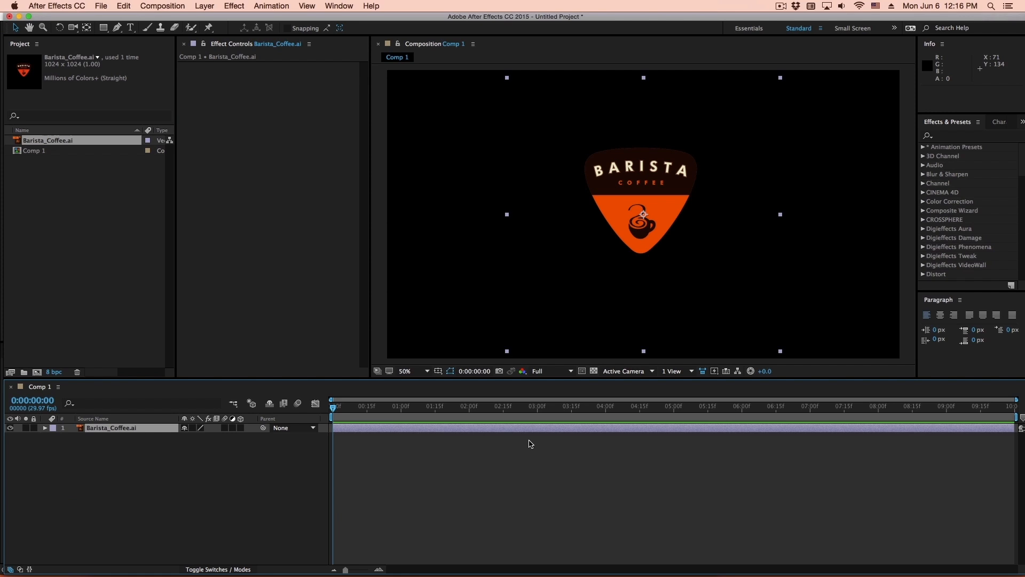
pyautogui.click(631, 406)
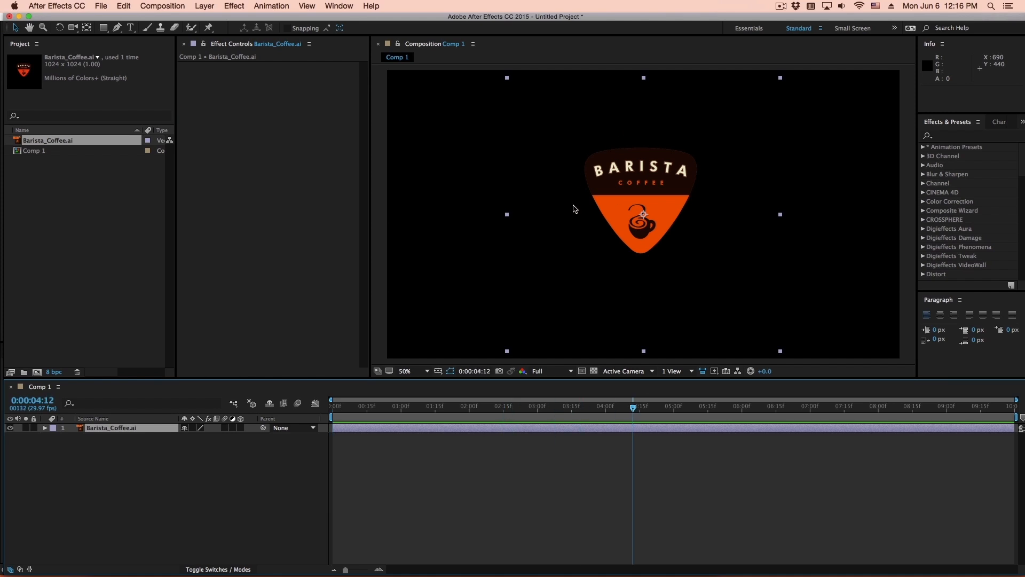
pyautogui.moveTo(819, 148)
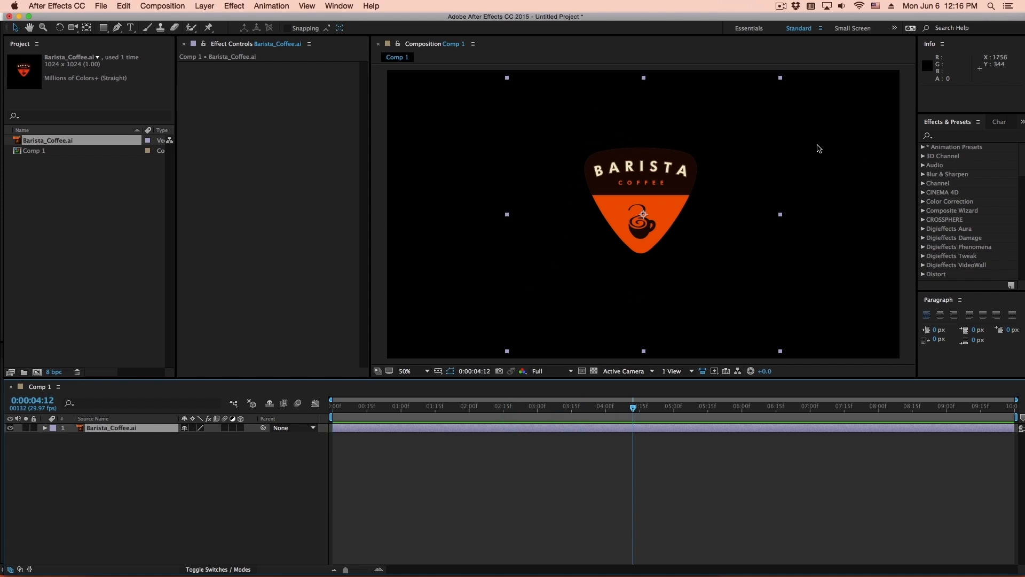
pyautogui.moveTo(527, 351)
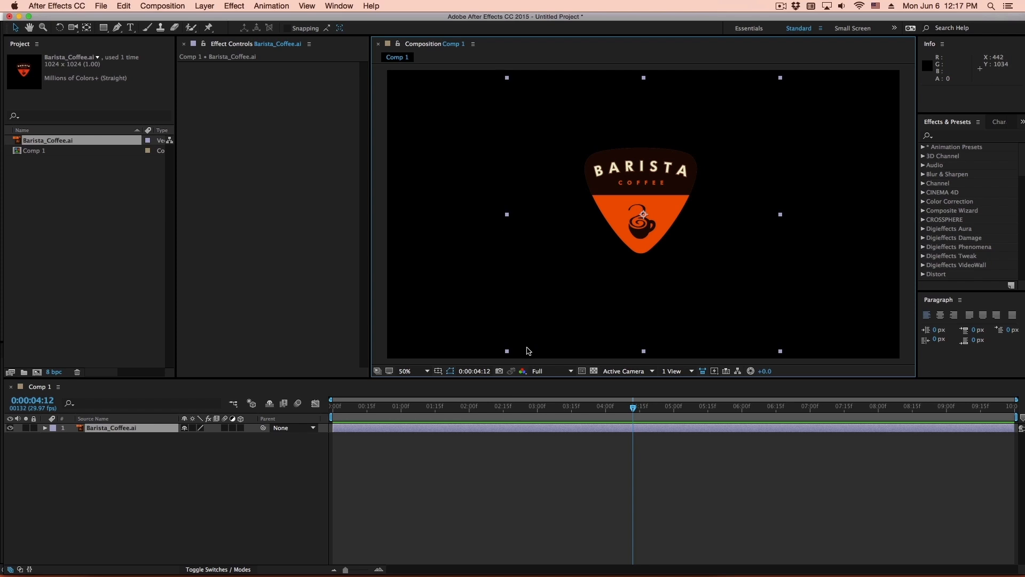
pyautogui.moveTo(265, 330)
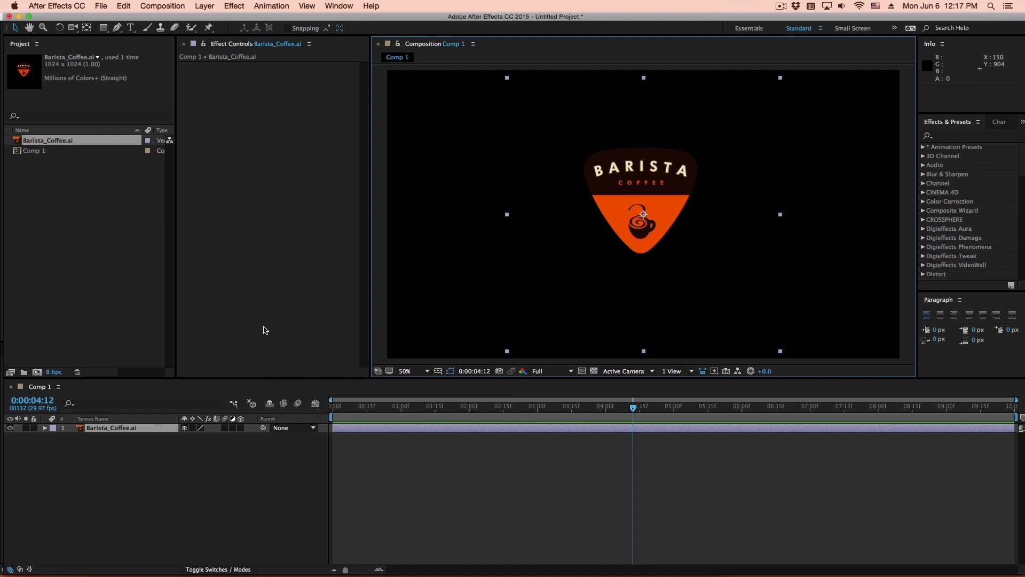
pyautogui.click(210, 6)
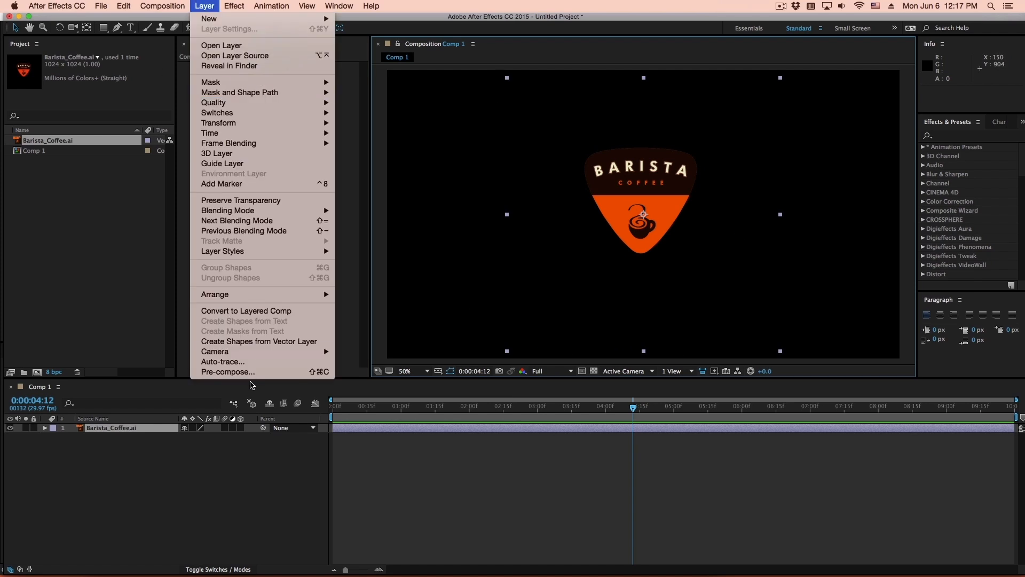
pyautogui.click(227, 371)
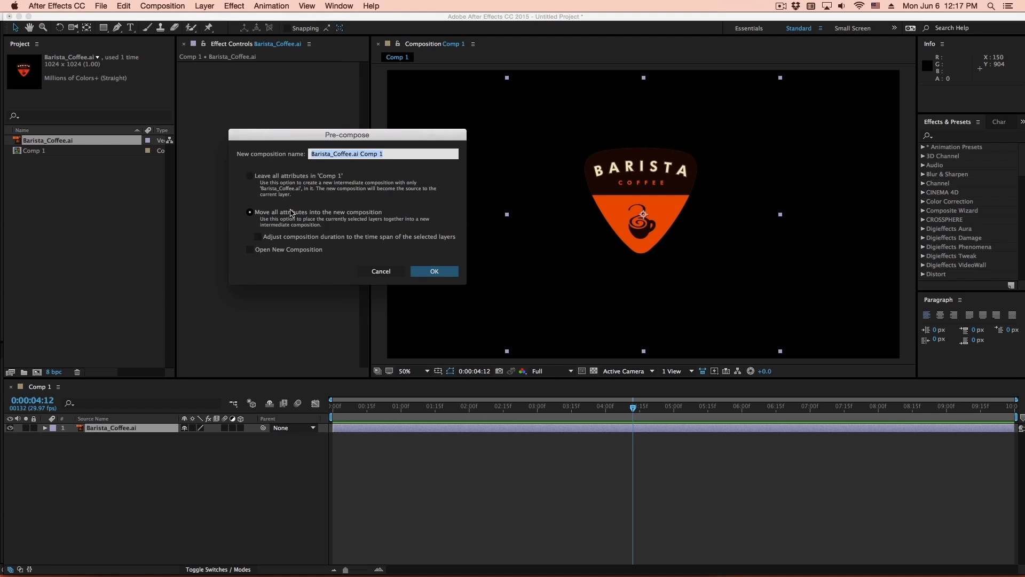
pyautogui.click(434, 270)
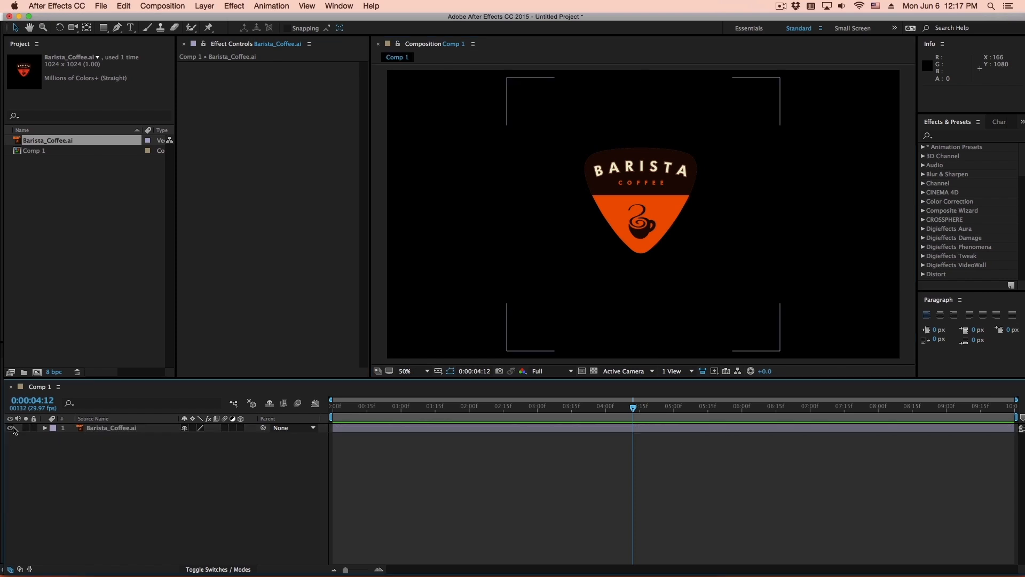
# - Hide the Barista logo layer and create a white solid named Logo Motion
pyautogui.click(206, 6)
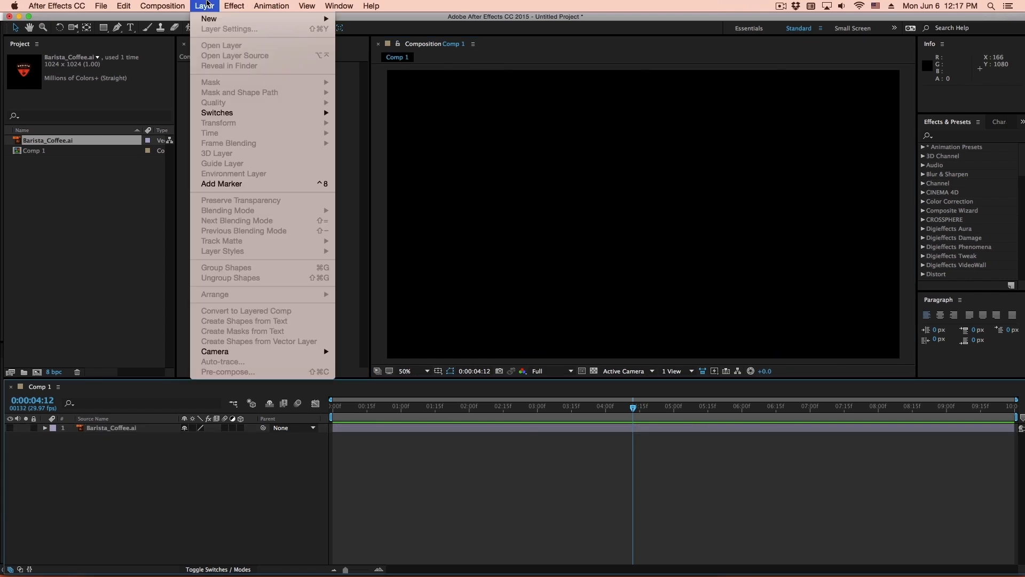
pyautogui.moveTo(209, 18)
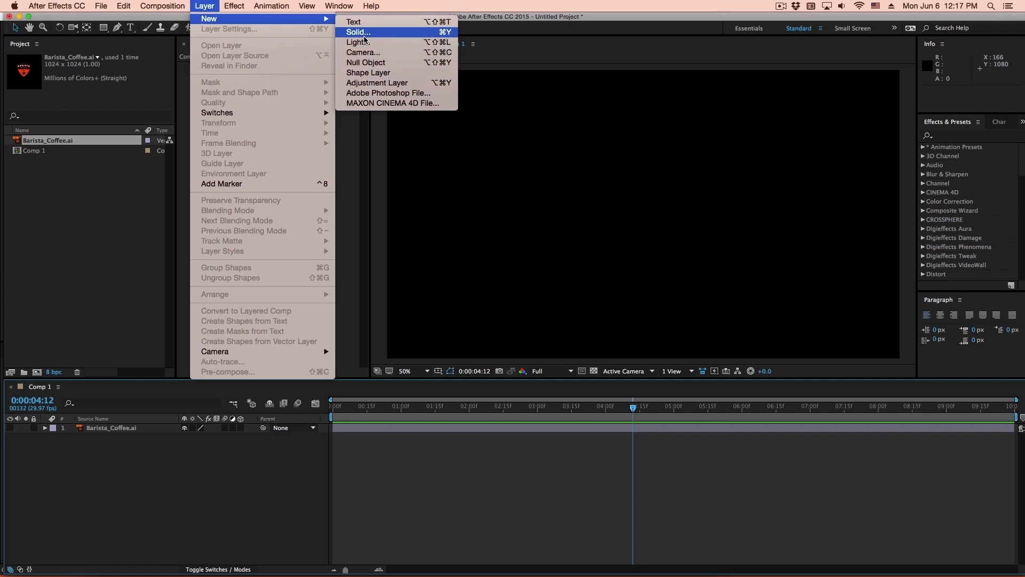
pyautogui.click(358, 32)
pyautogui.write('L')
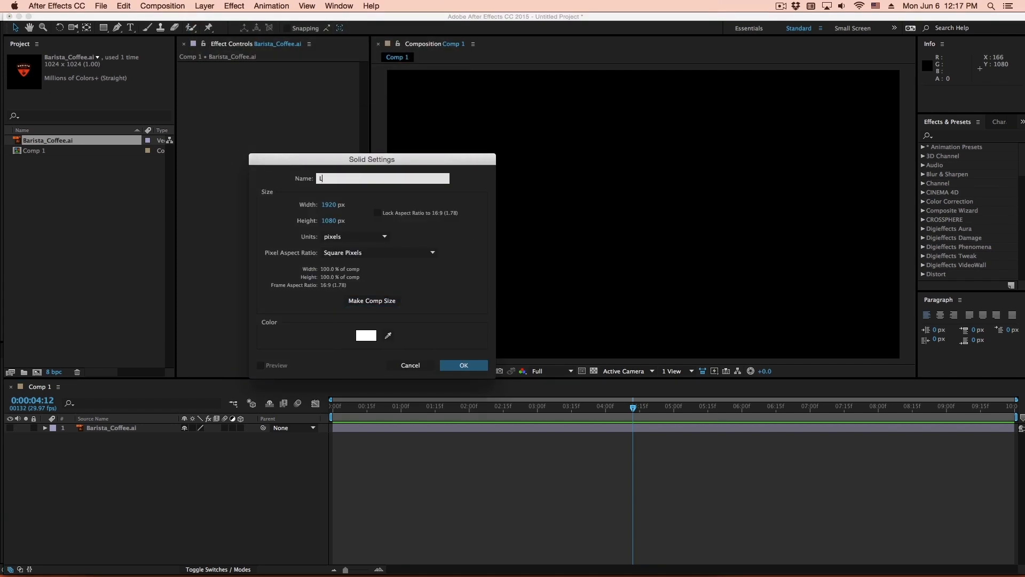
pyautogui.click(463, 365)
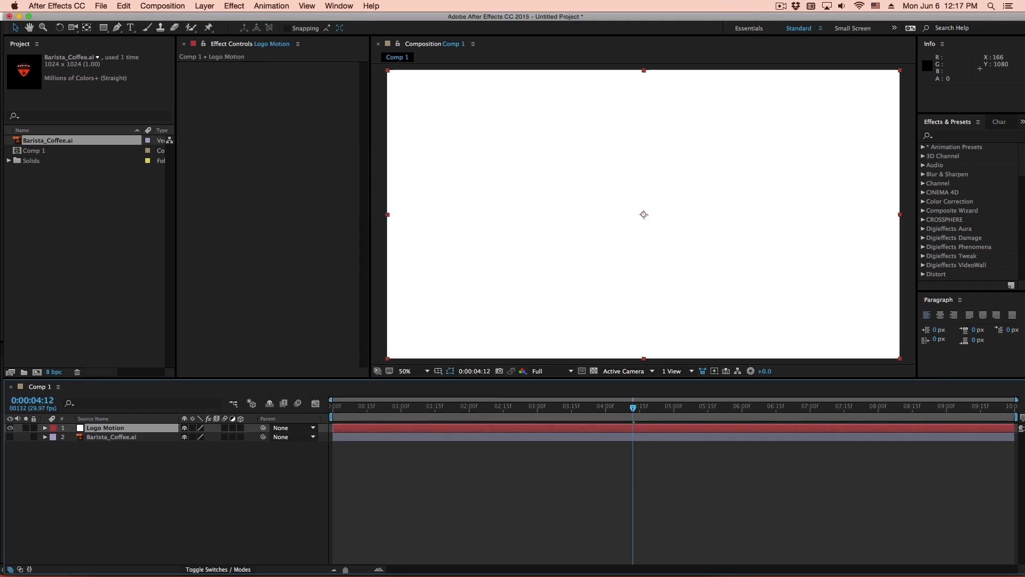
# - Search Effects & Presets for 'logo' to apply uni.Logo Motion to the solid
pyautogui.click(944, 136)
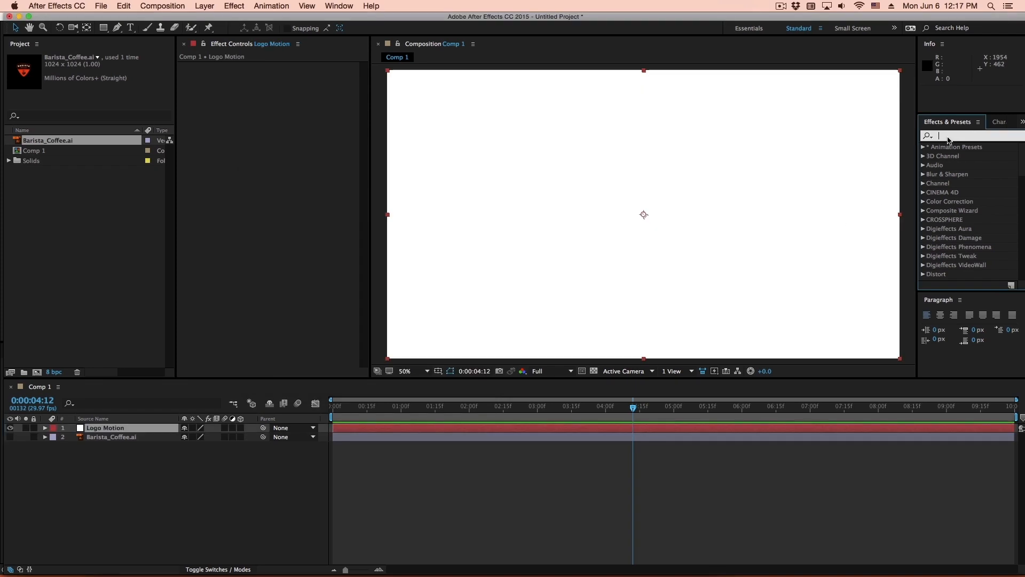
pyautogui.write('logo')
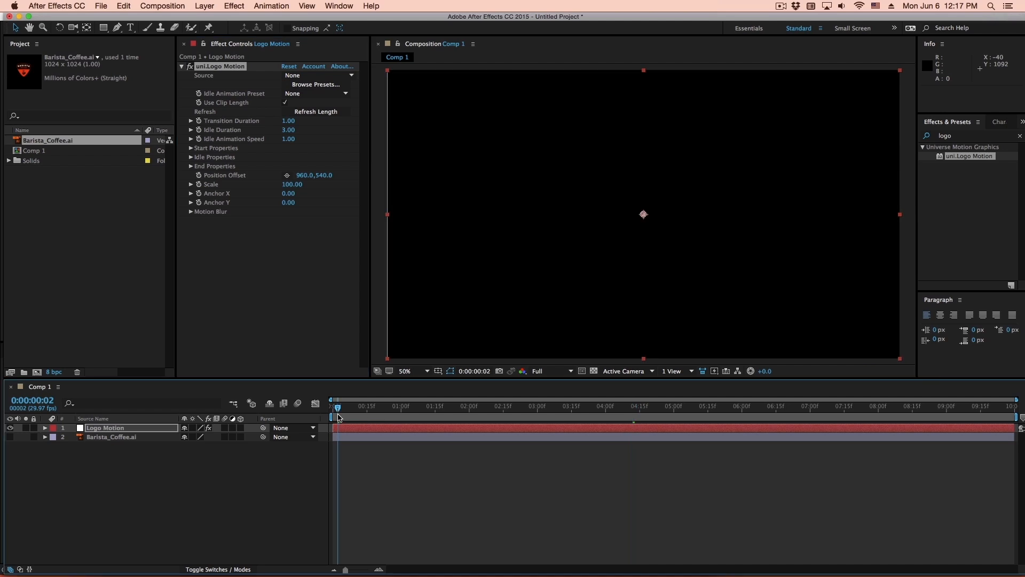
# - Set Barista_Coffee.ai as the uni.Logo Motion source and preview the animation
pyautogui.moveTo(338, 408); pyautogui.dragTo(344, 408)
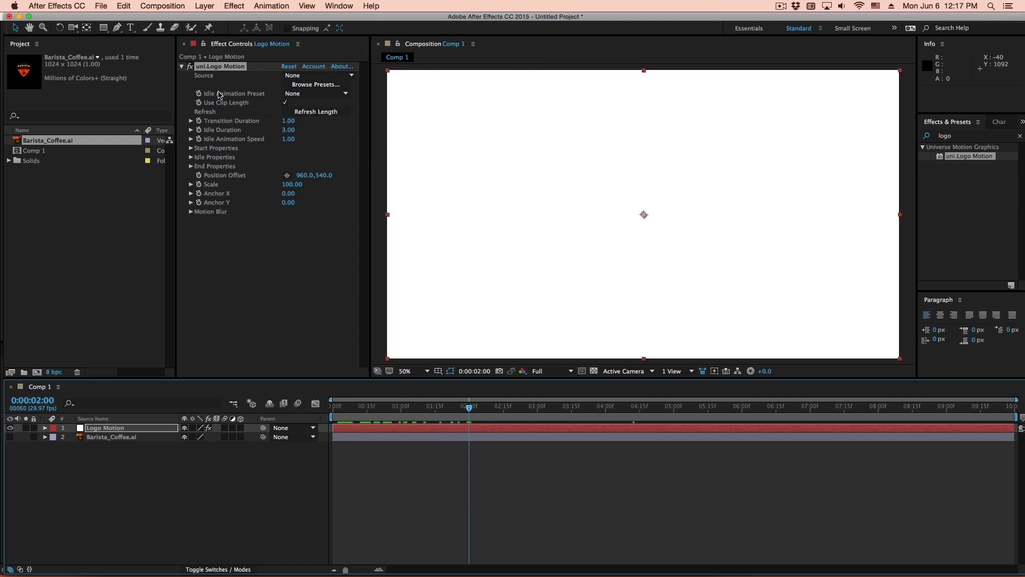
pyautogui.click(317, 76)
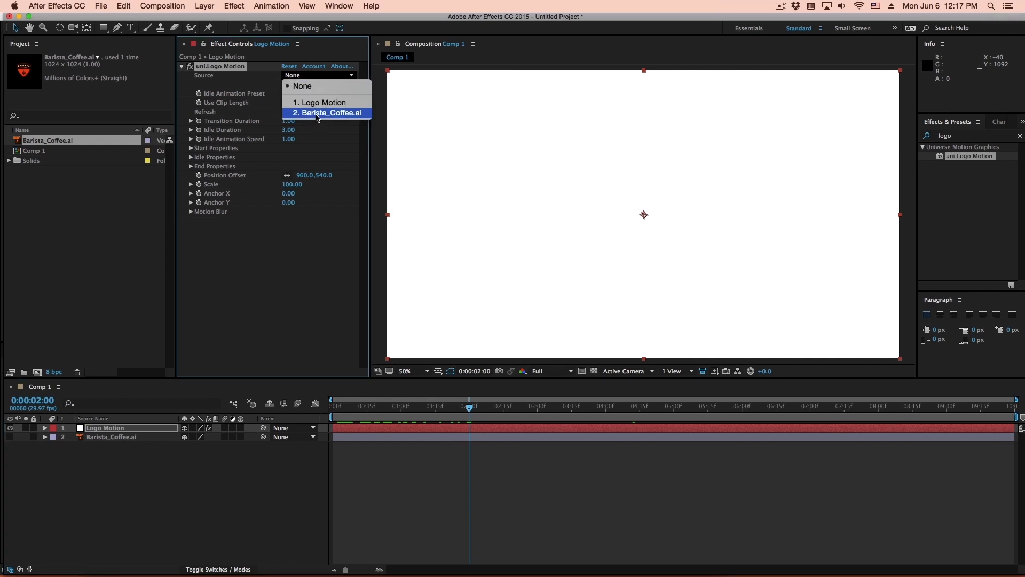
pyautogui.click(327, 112)
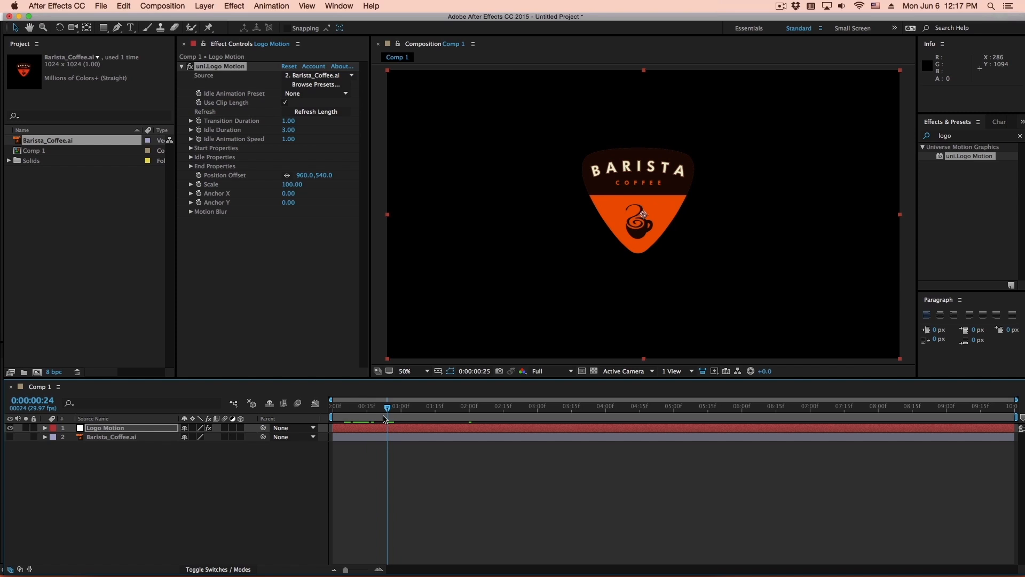
pyautogui.click(654, 407)
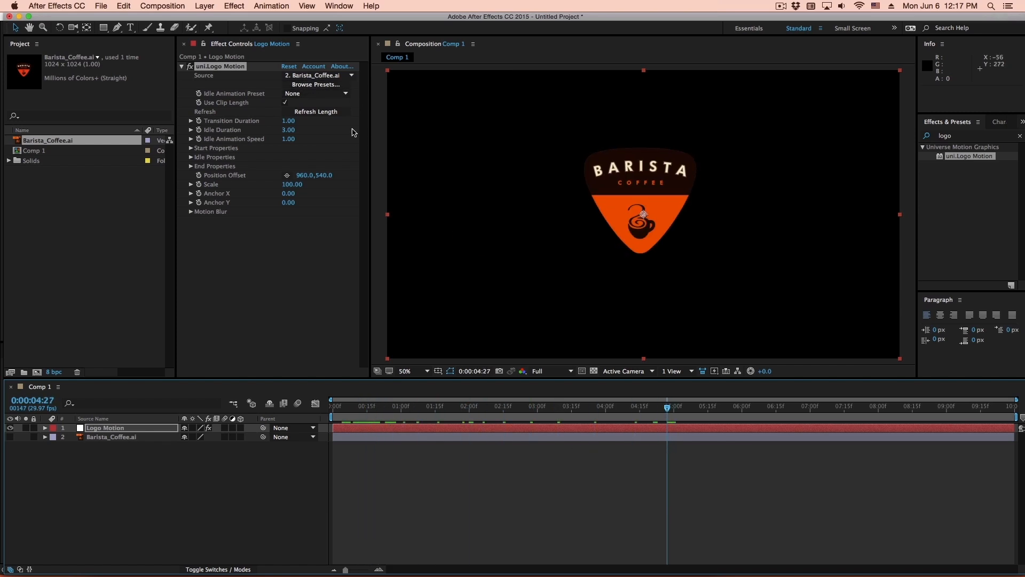
pyautogui.moveTo(202, 112)
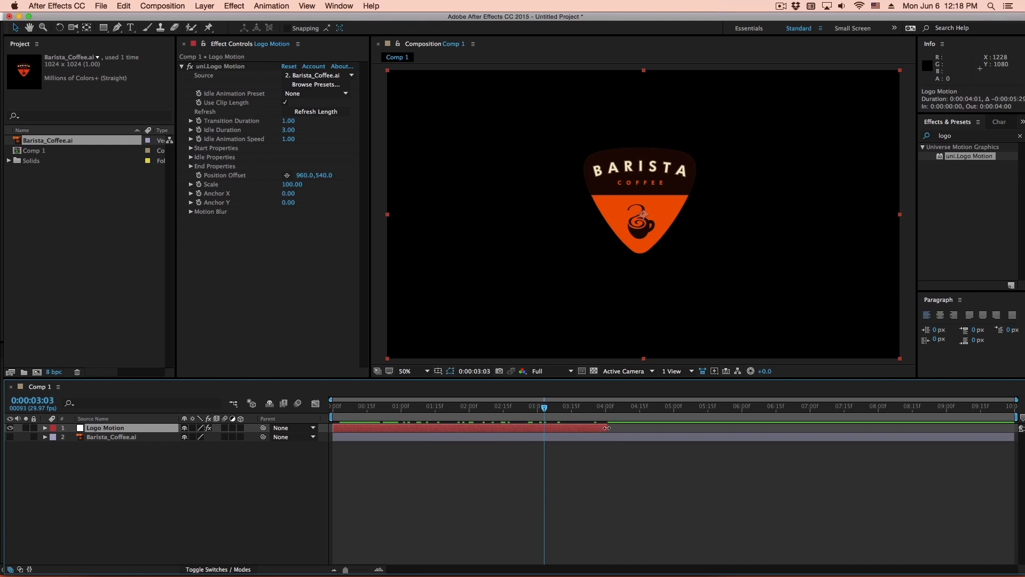
# - Extend the Logo Motion layer to about 5:18, refresh the animation length, and browse presets
pyautogui.moveTo(543, 408); pyautogui.dragTo(562, 408)
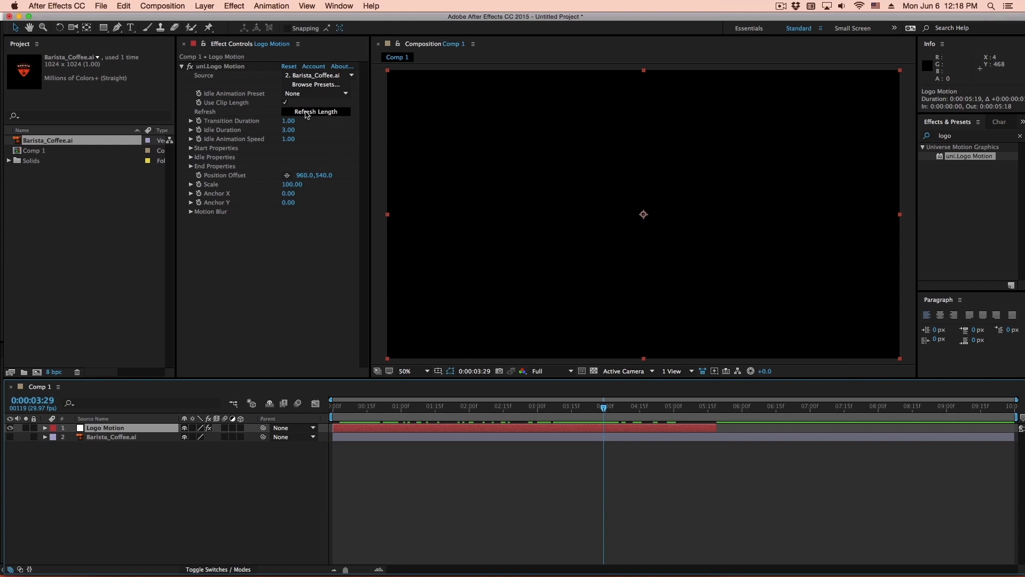
pyautogui.click(315, 111)
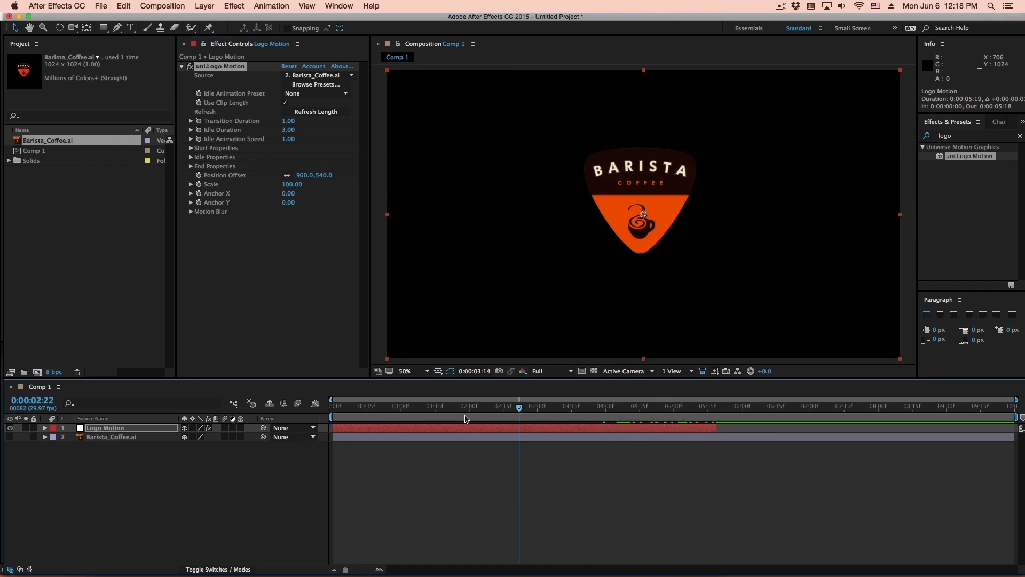
pyautogui.click(704, 409)
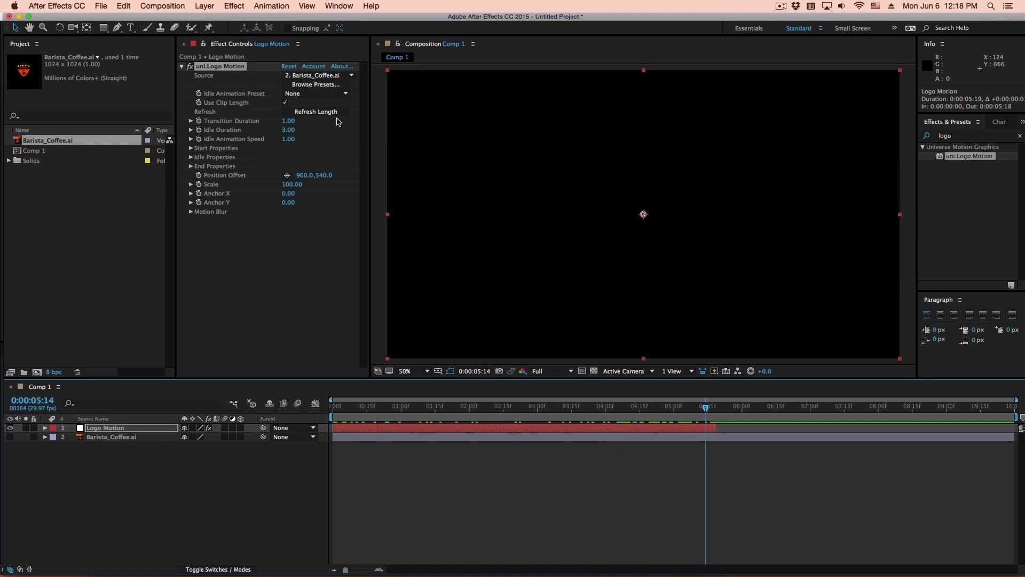
pyautogui.click(315, 85)
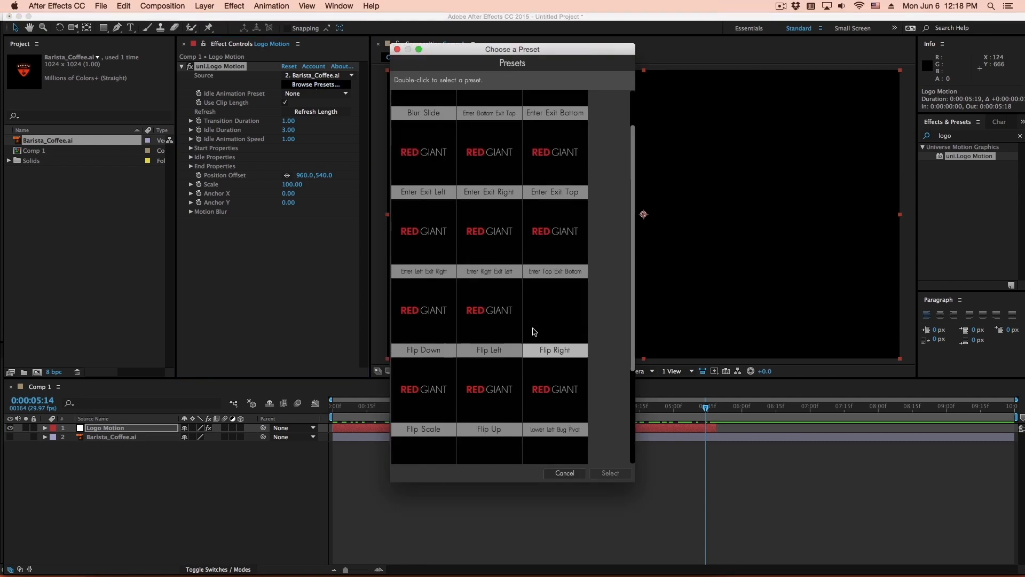